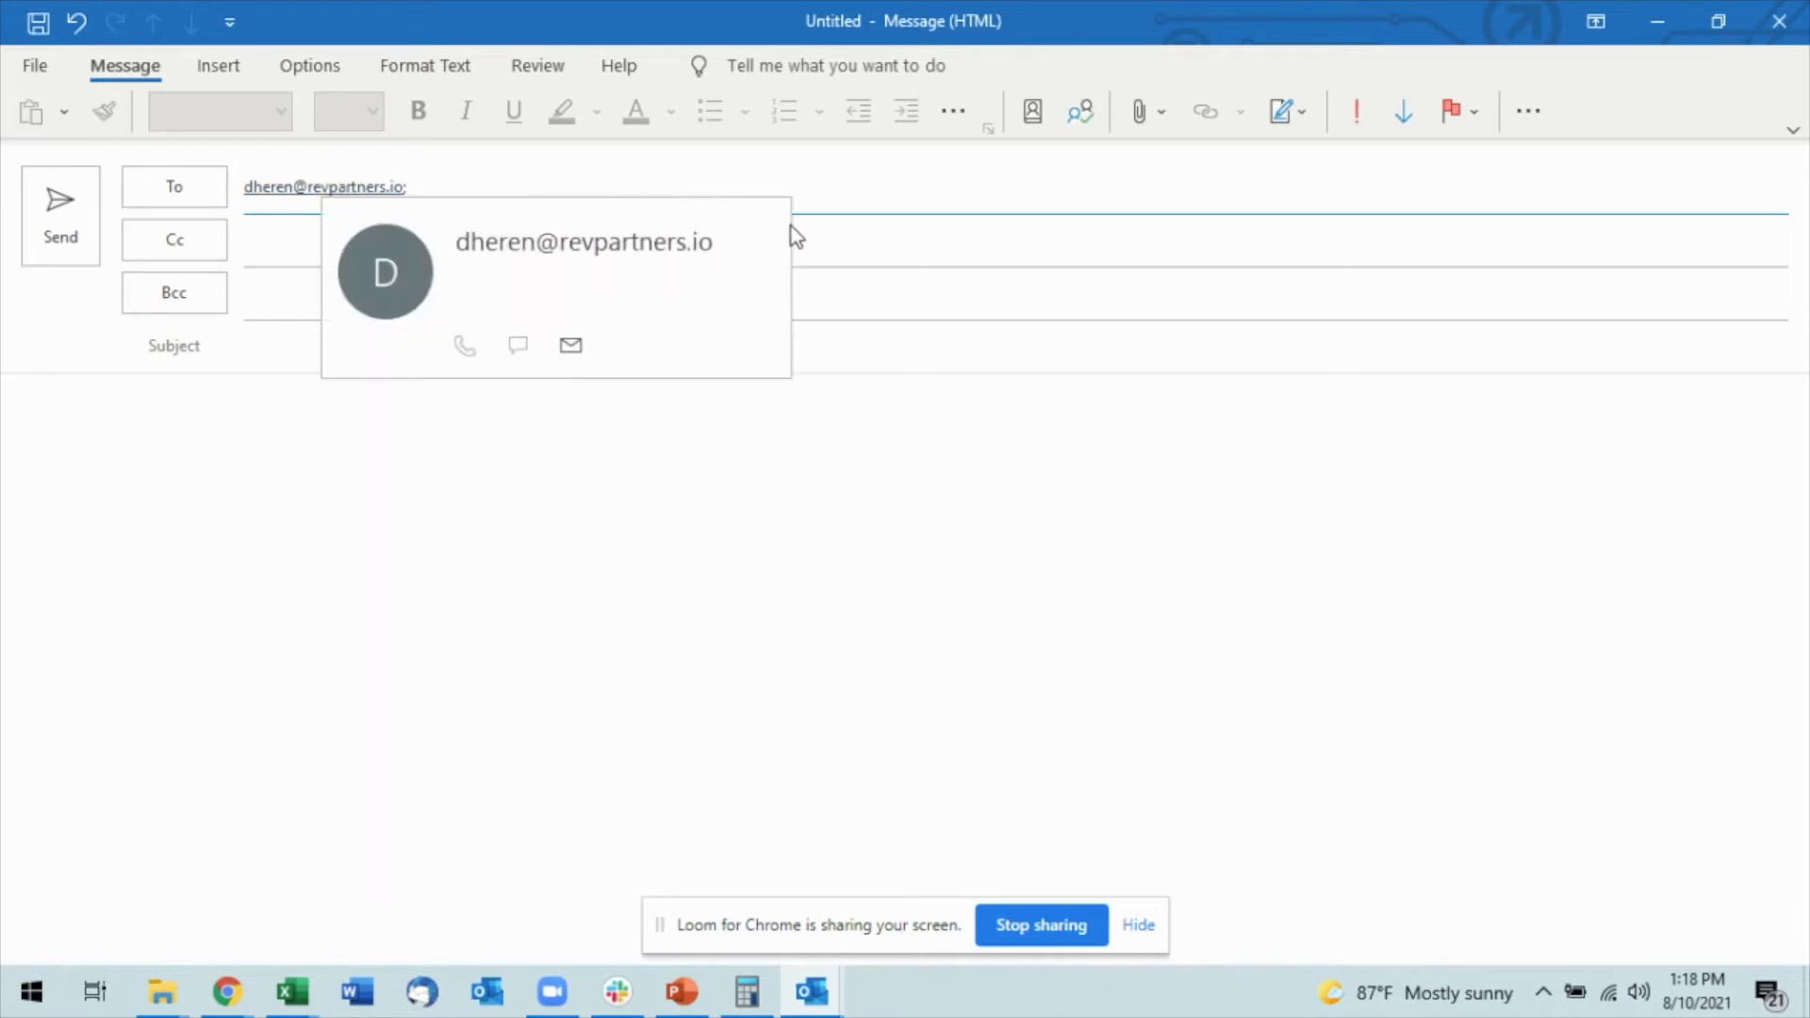
Dismiss the recipient's contact card and reveal the HubSpot options in the More commands list
click(821, 179)
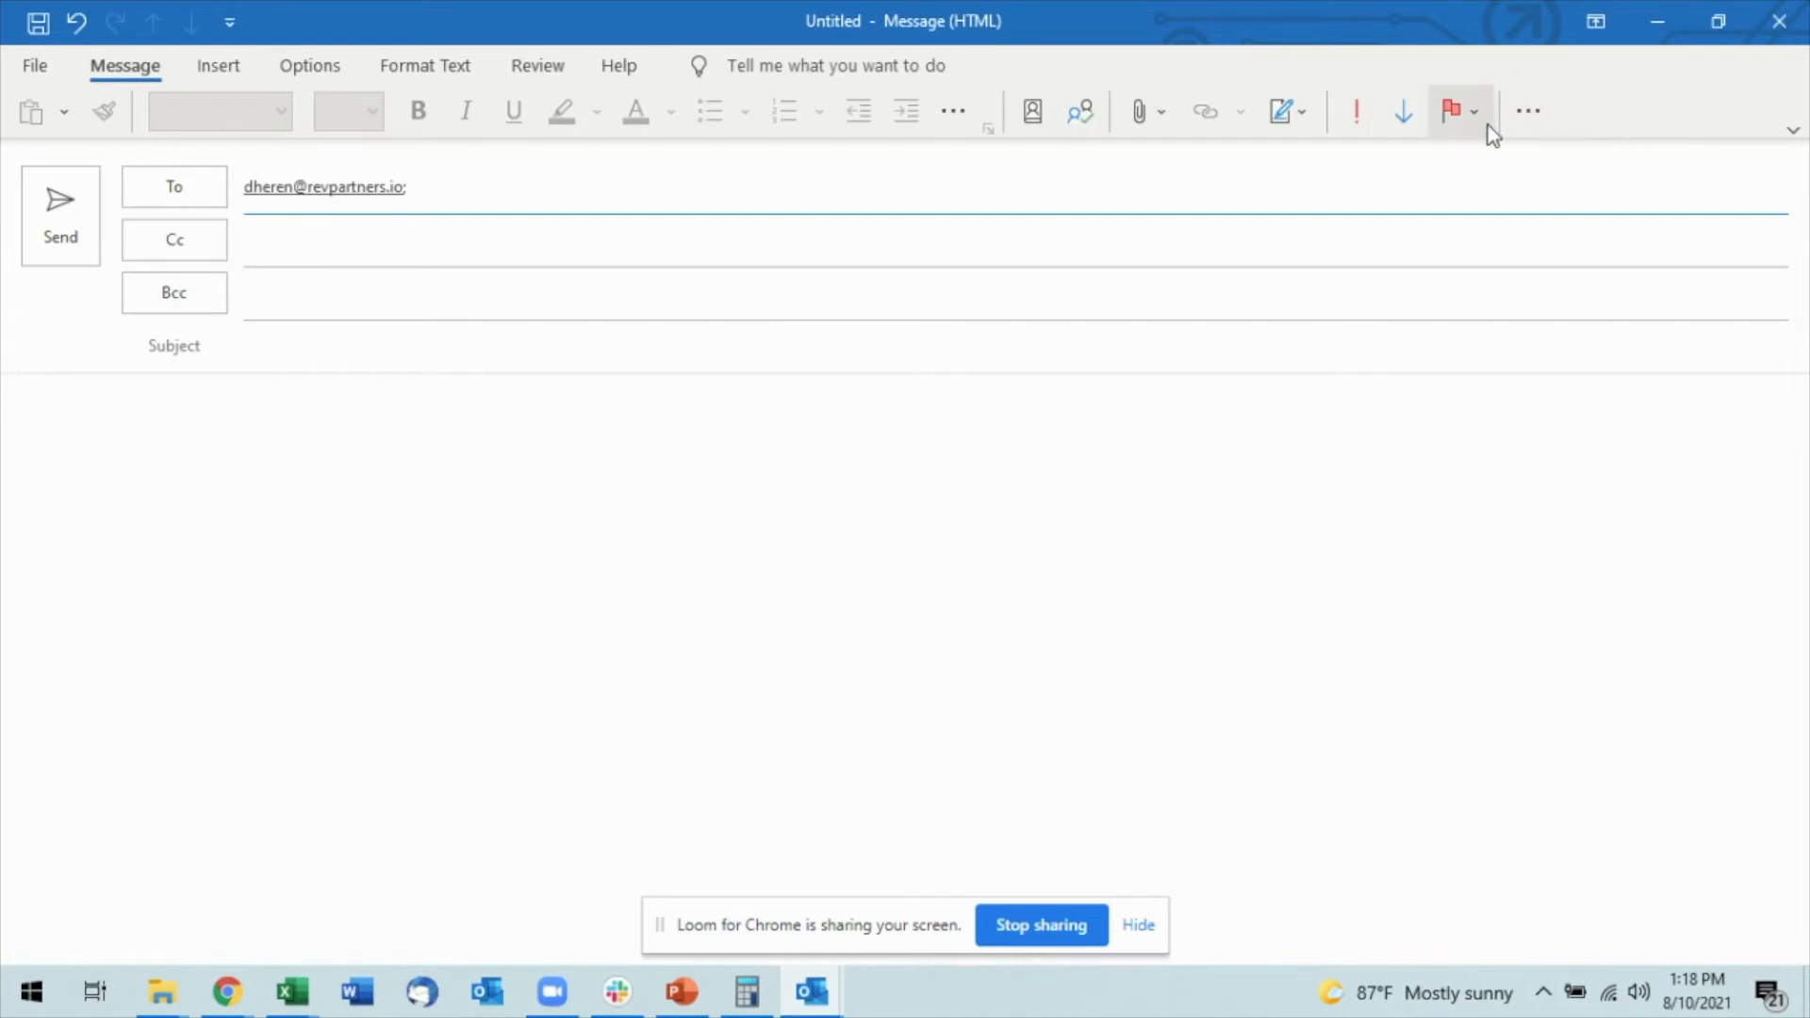
click(1527, 109)
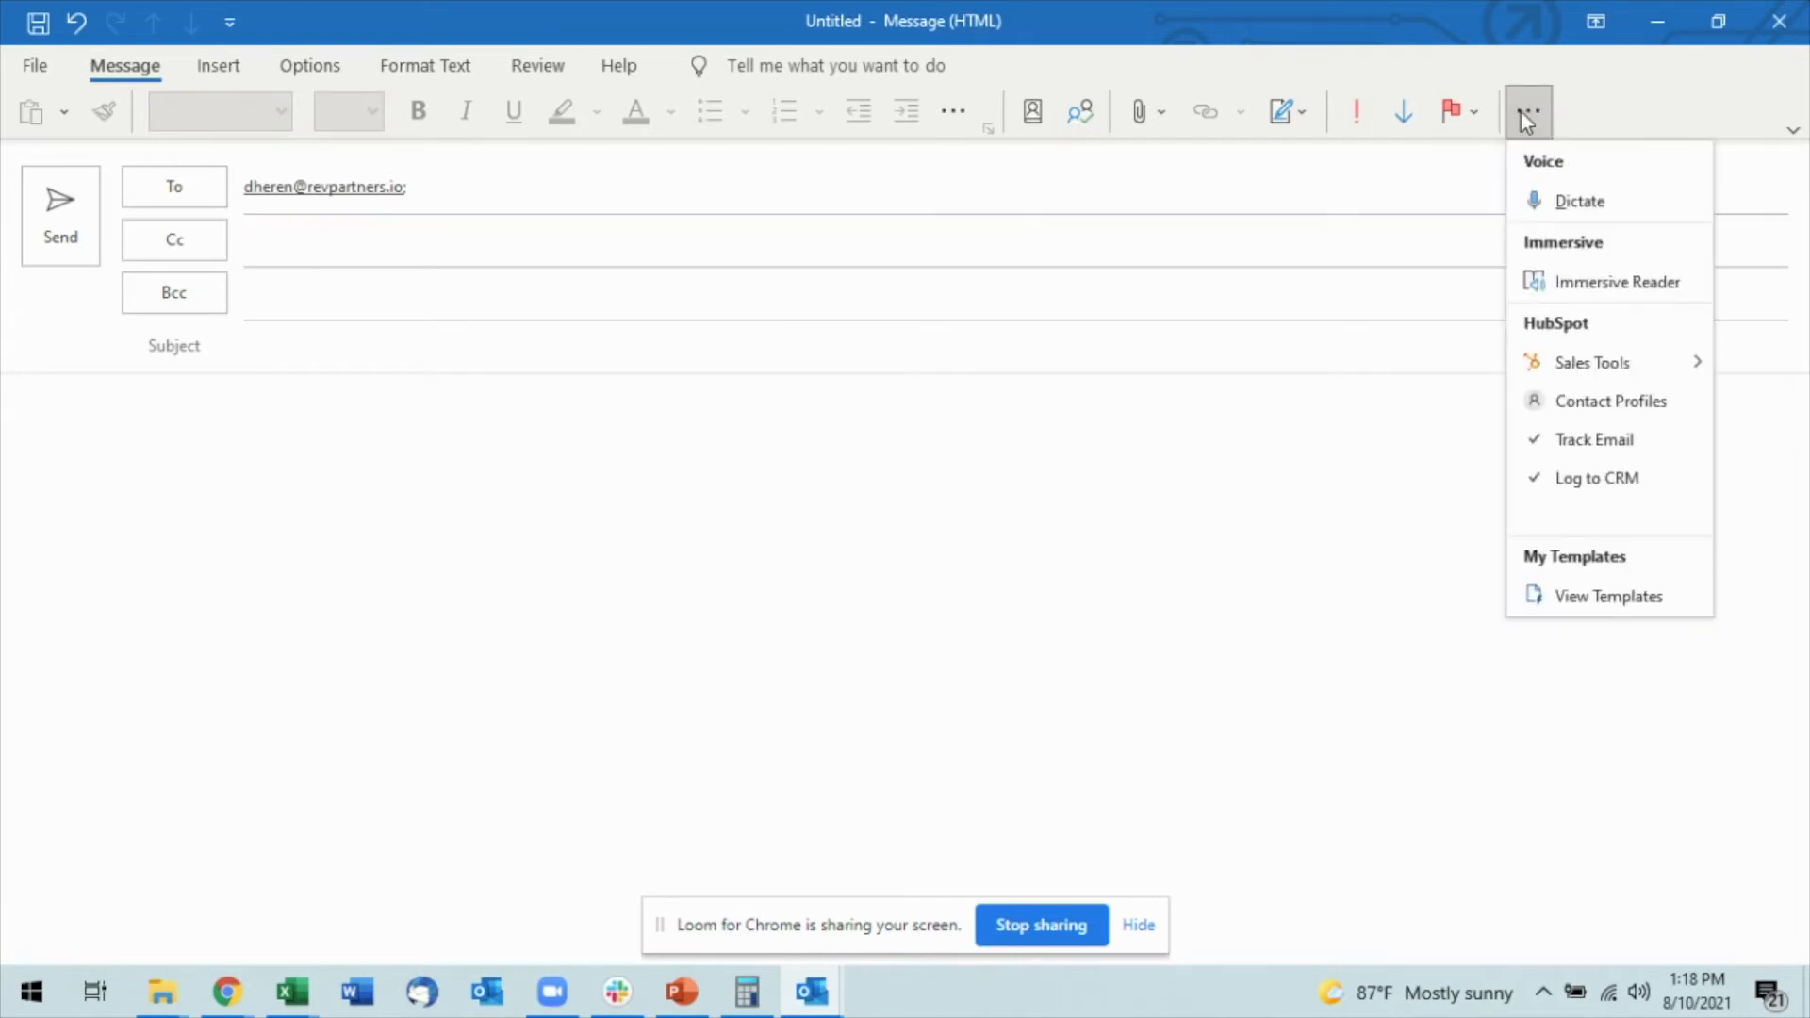
click(1592, 364)
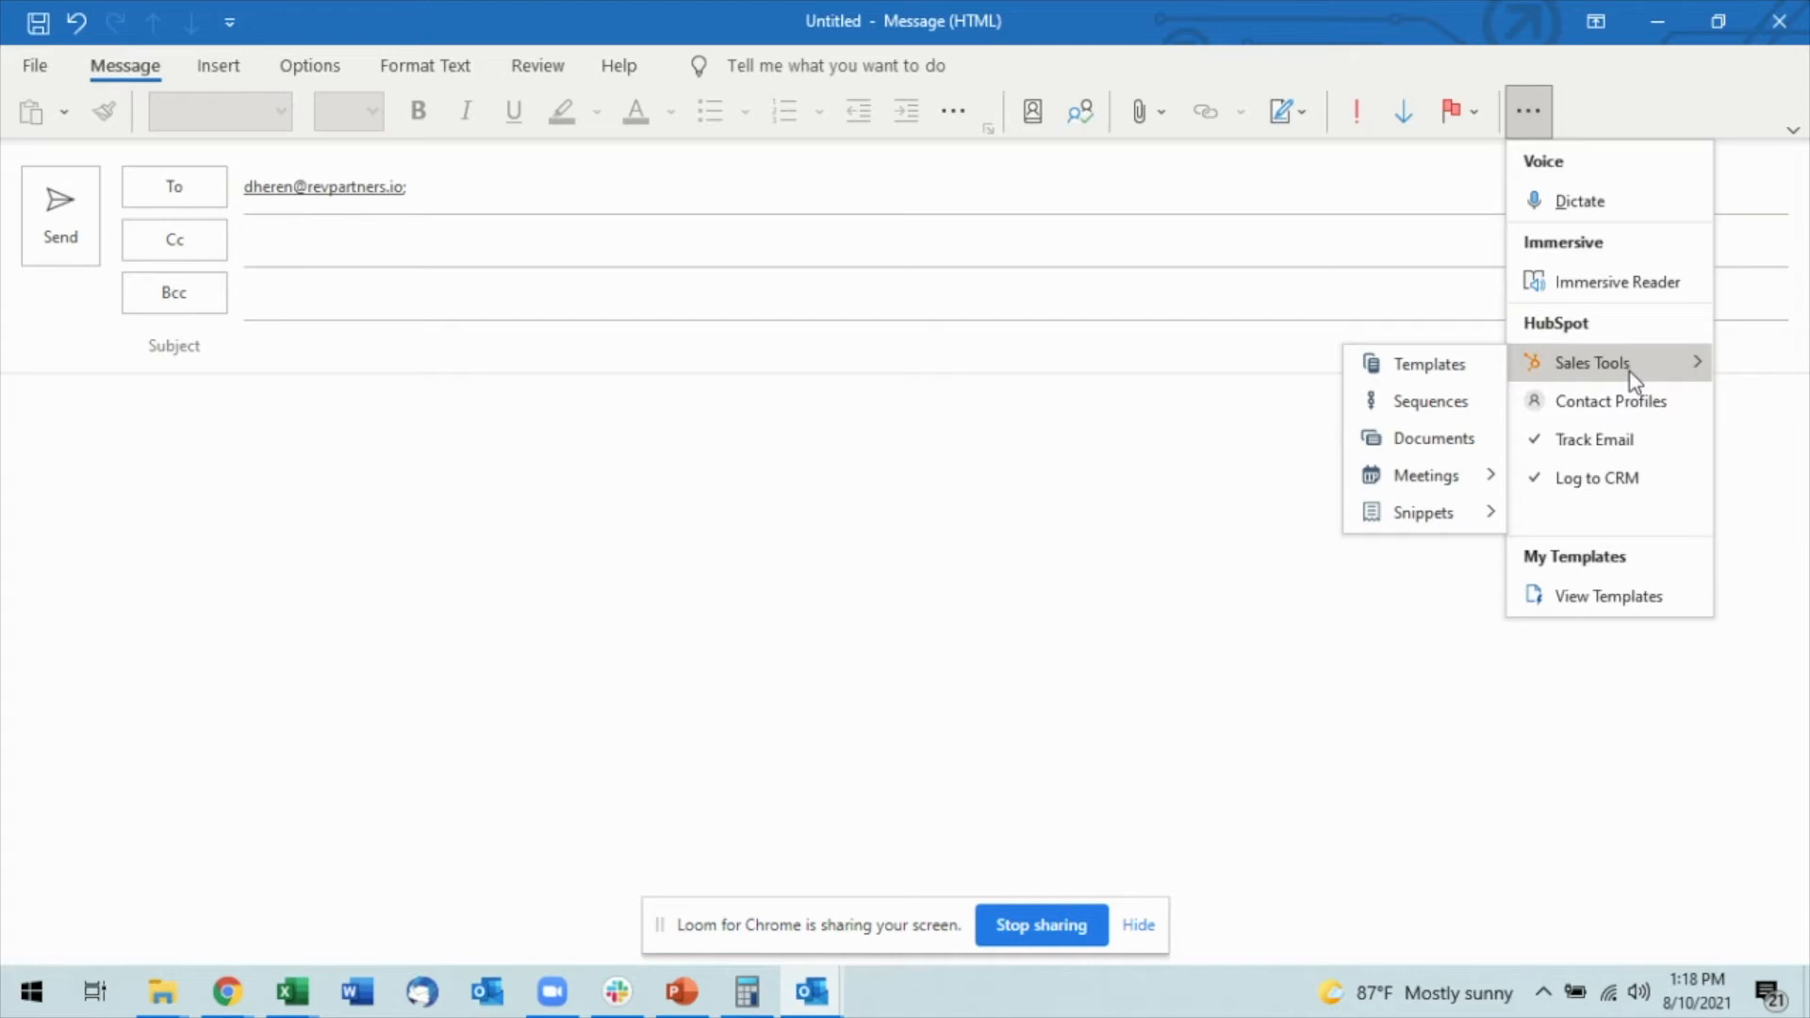
mouse_move(1610, 418)
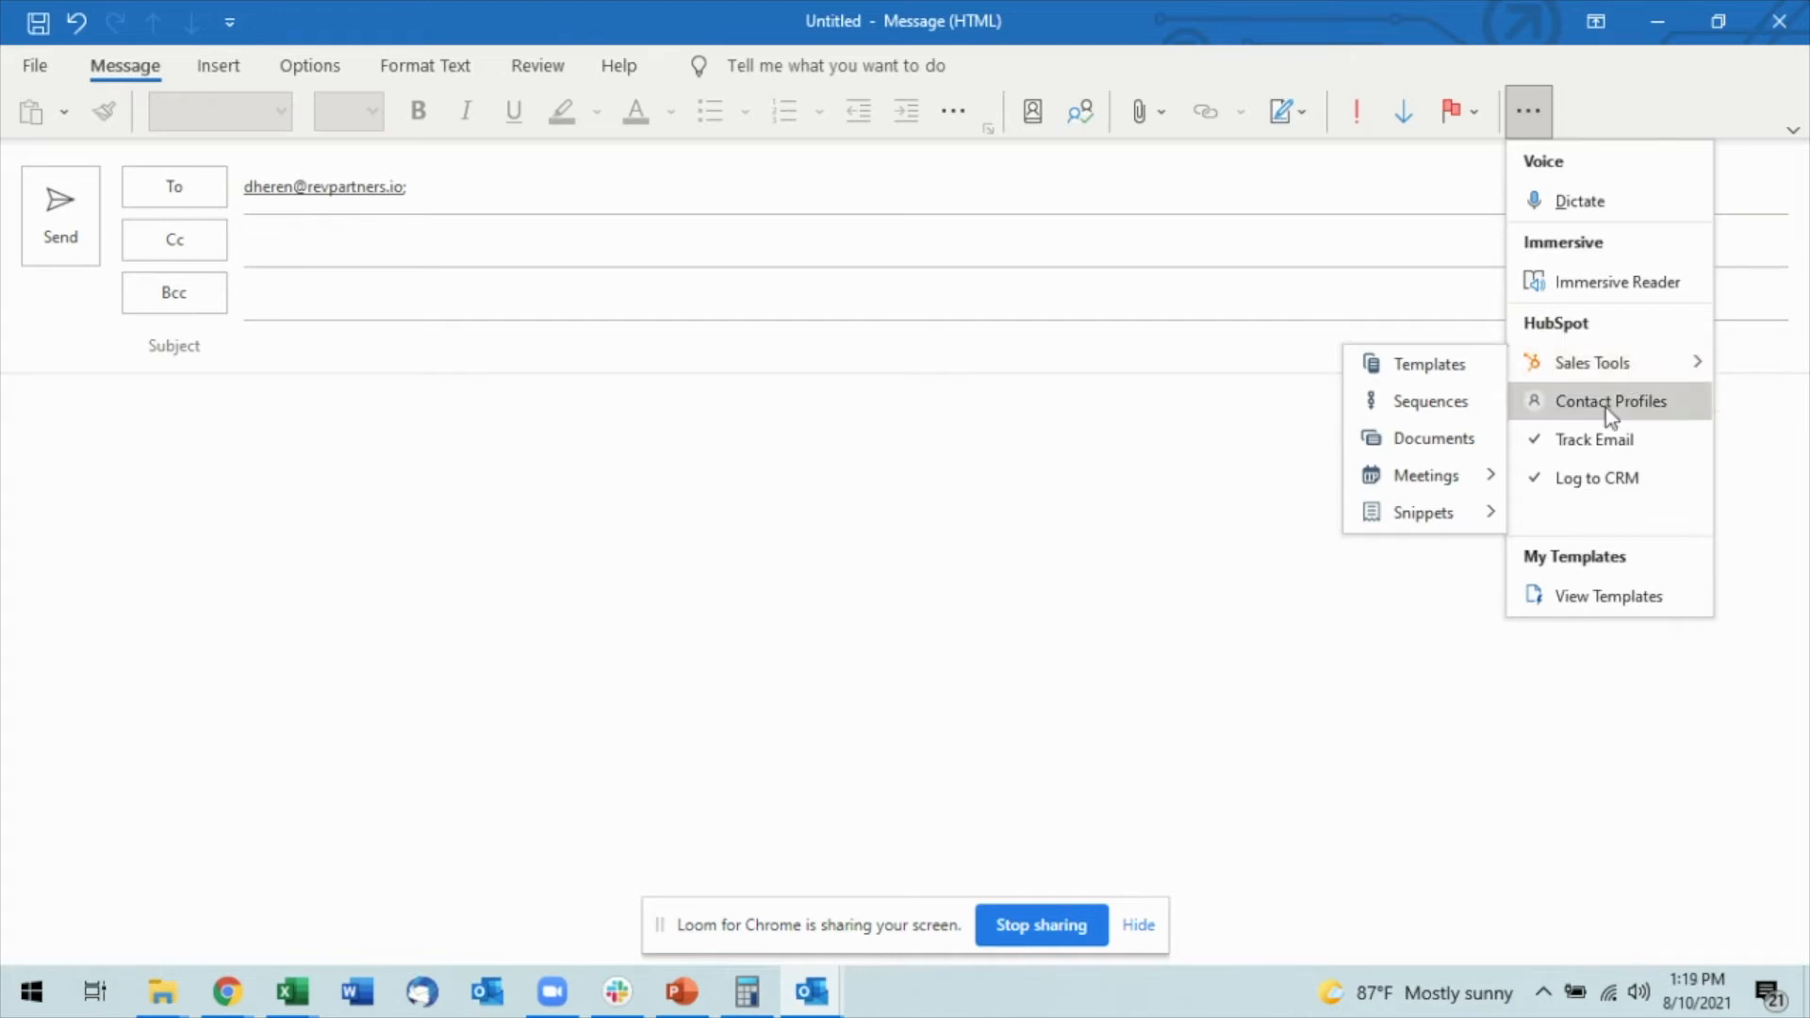
mouse_move(1608, 411)
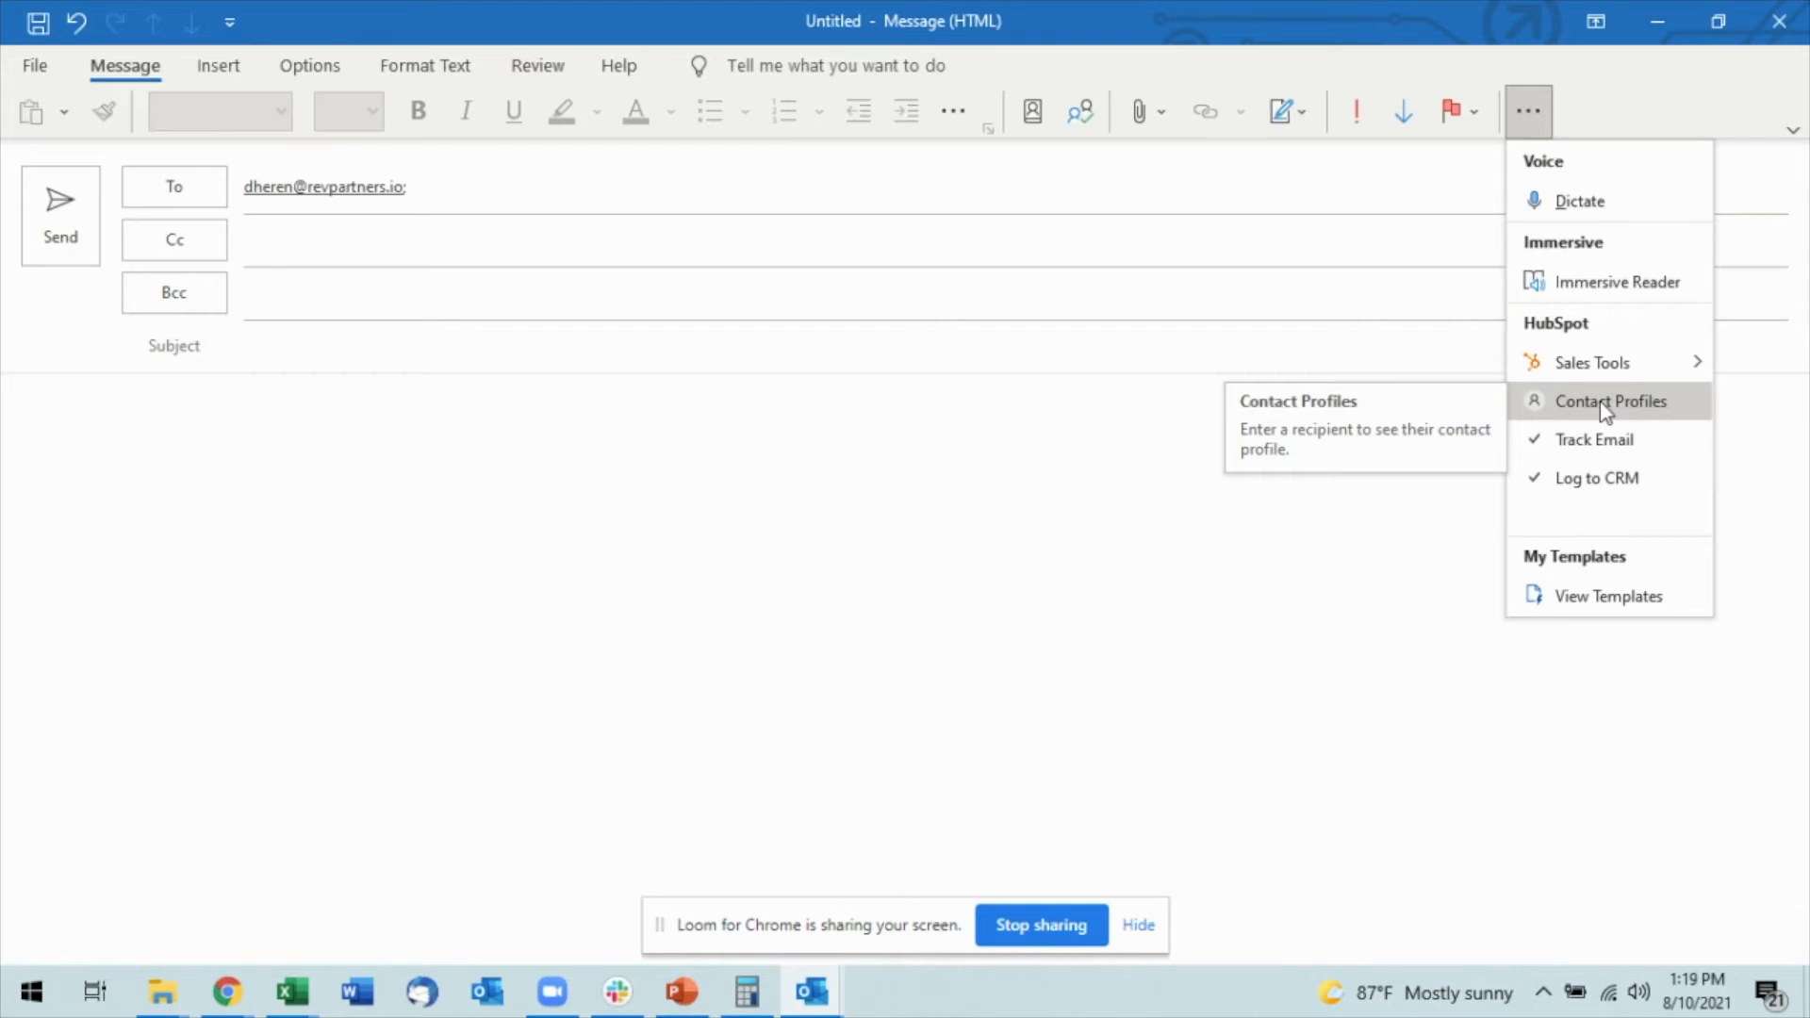
Show Dieter Test's HubSpot contact profile and browse its About and Company details
click(1610, 399)
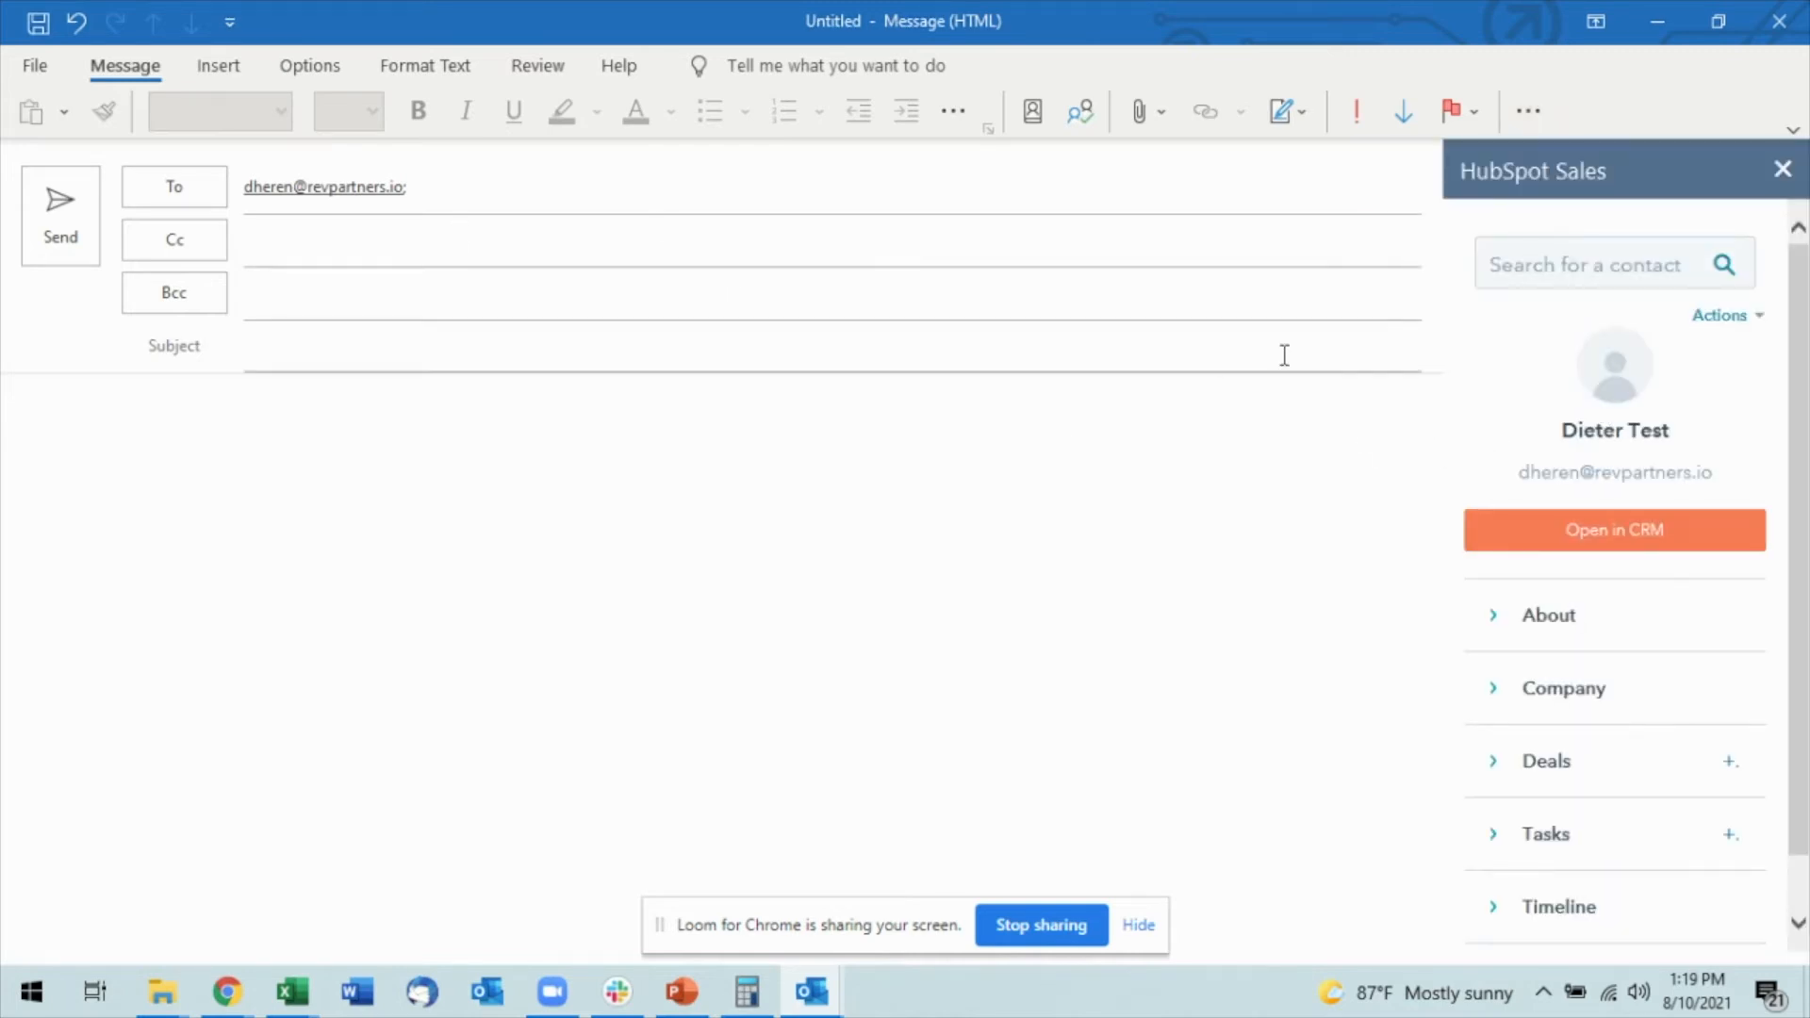
mouse_move(1757, 362)
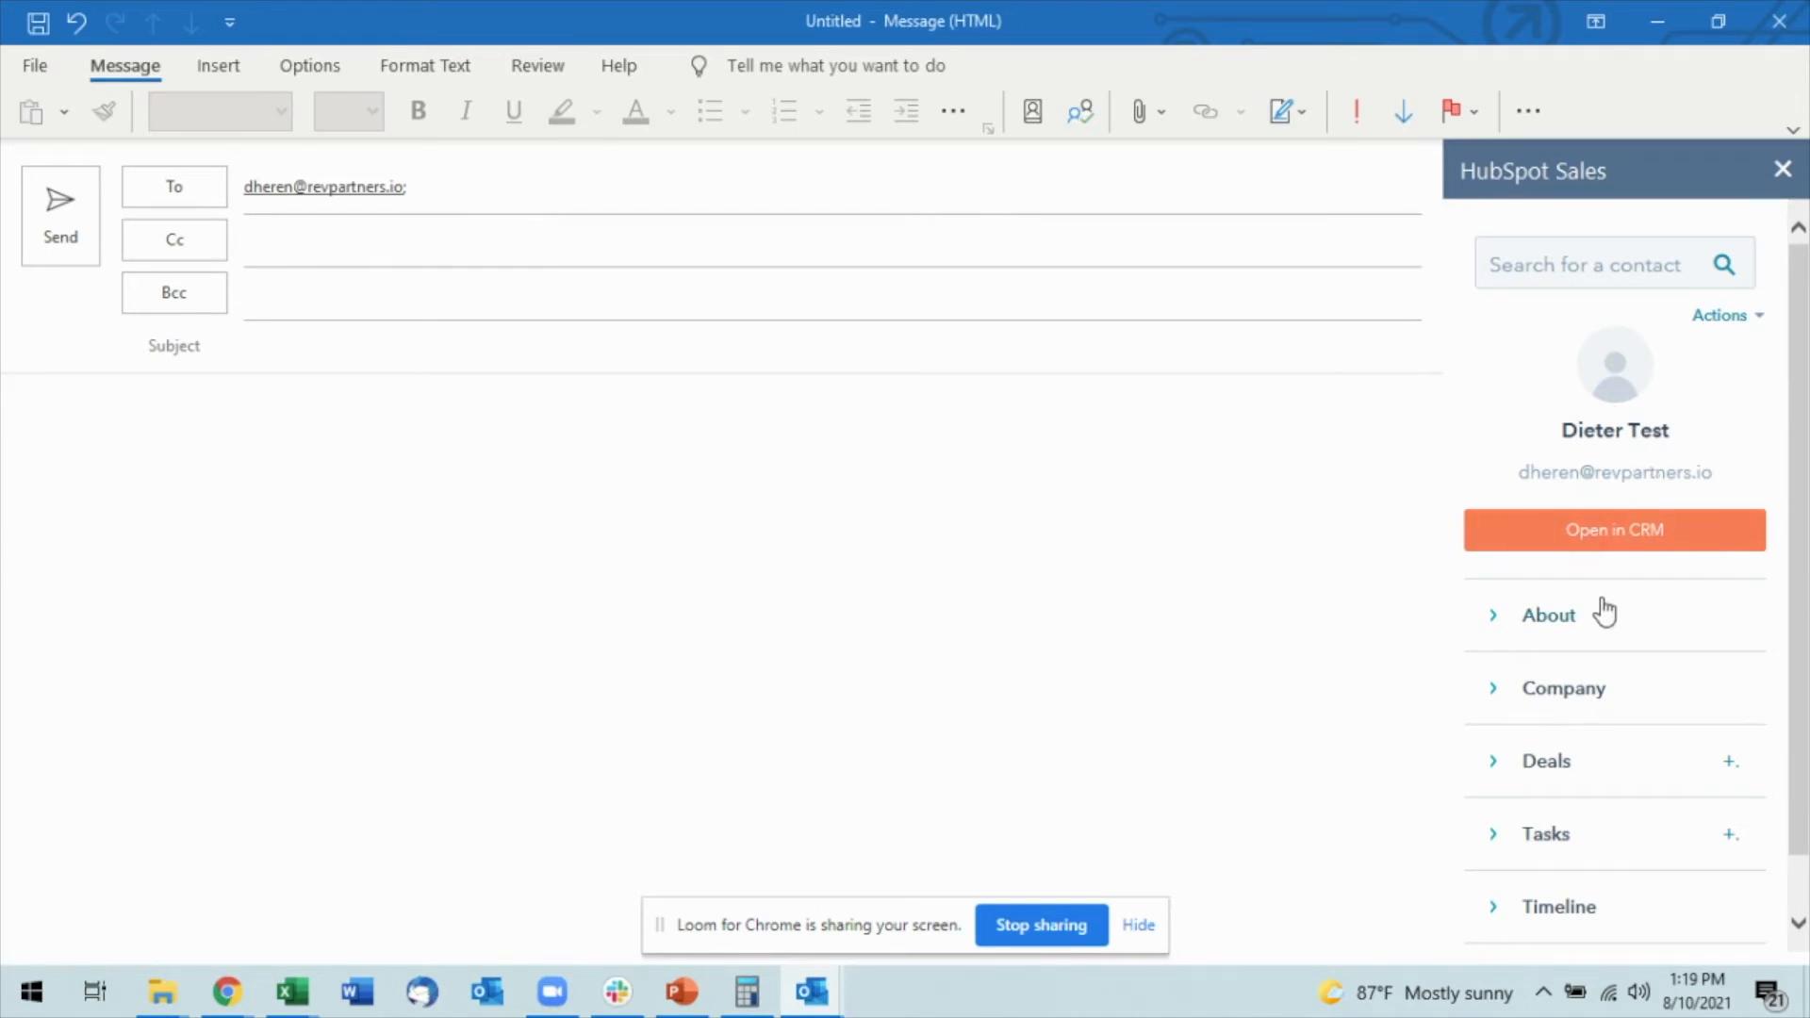
mouse_move(1574, 554)
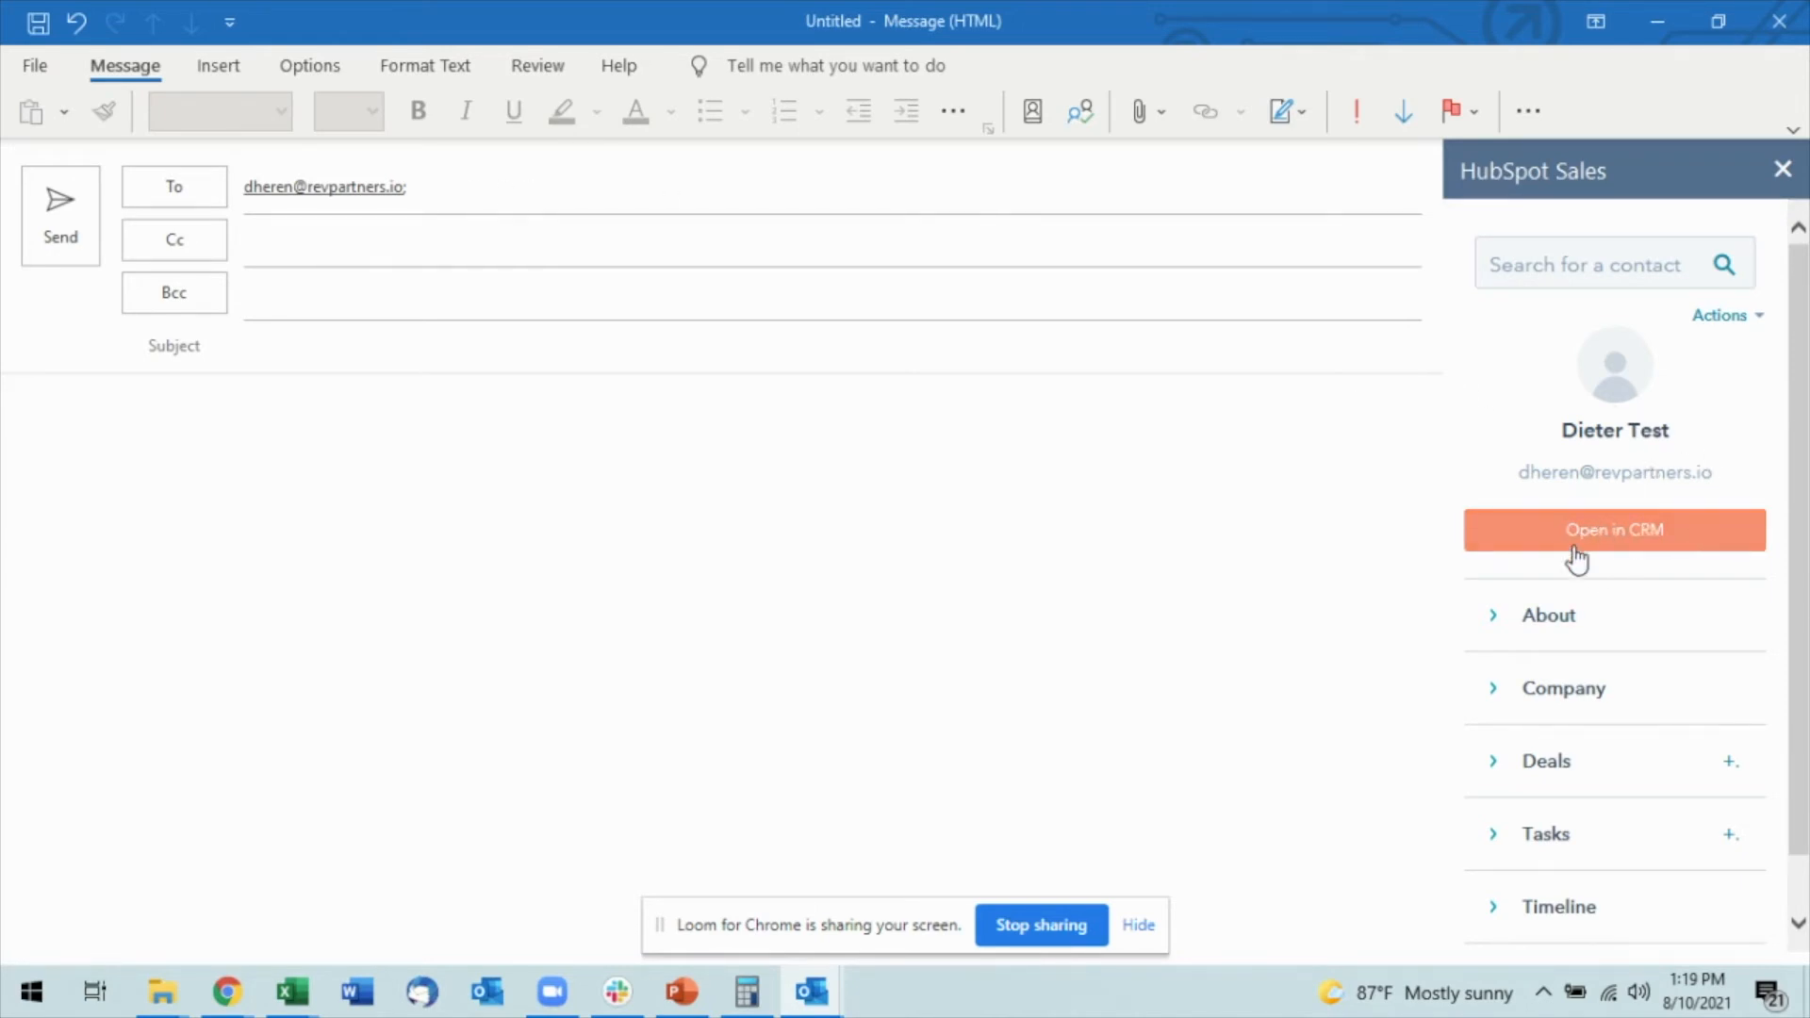
click(1548, 614)
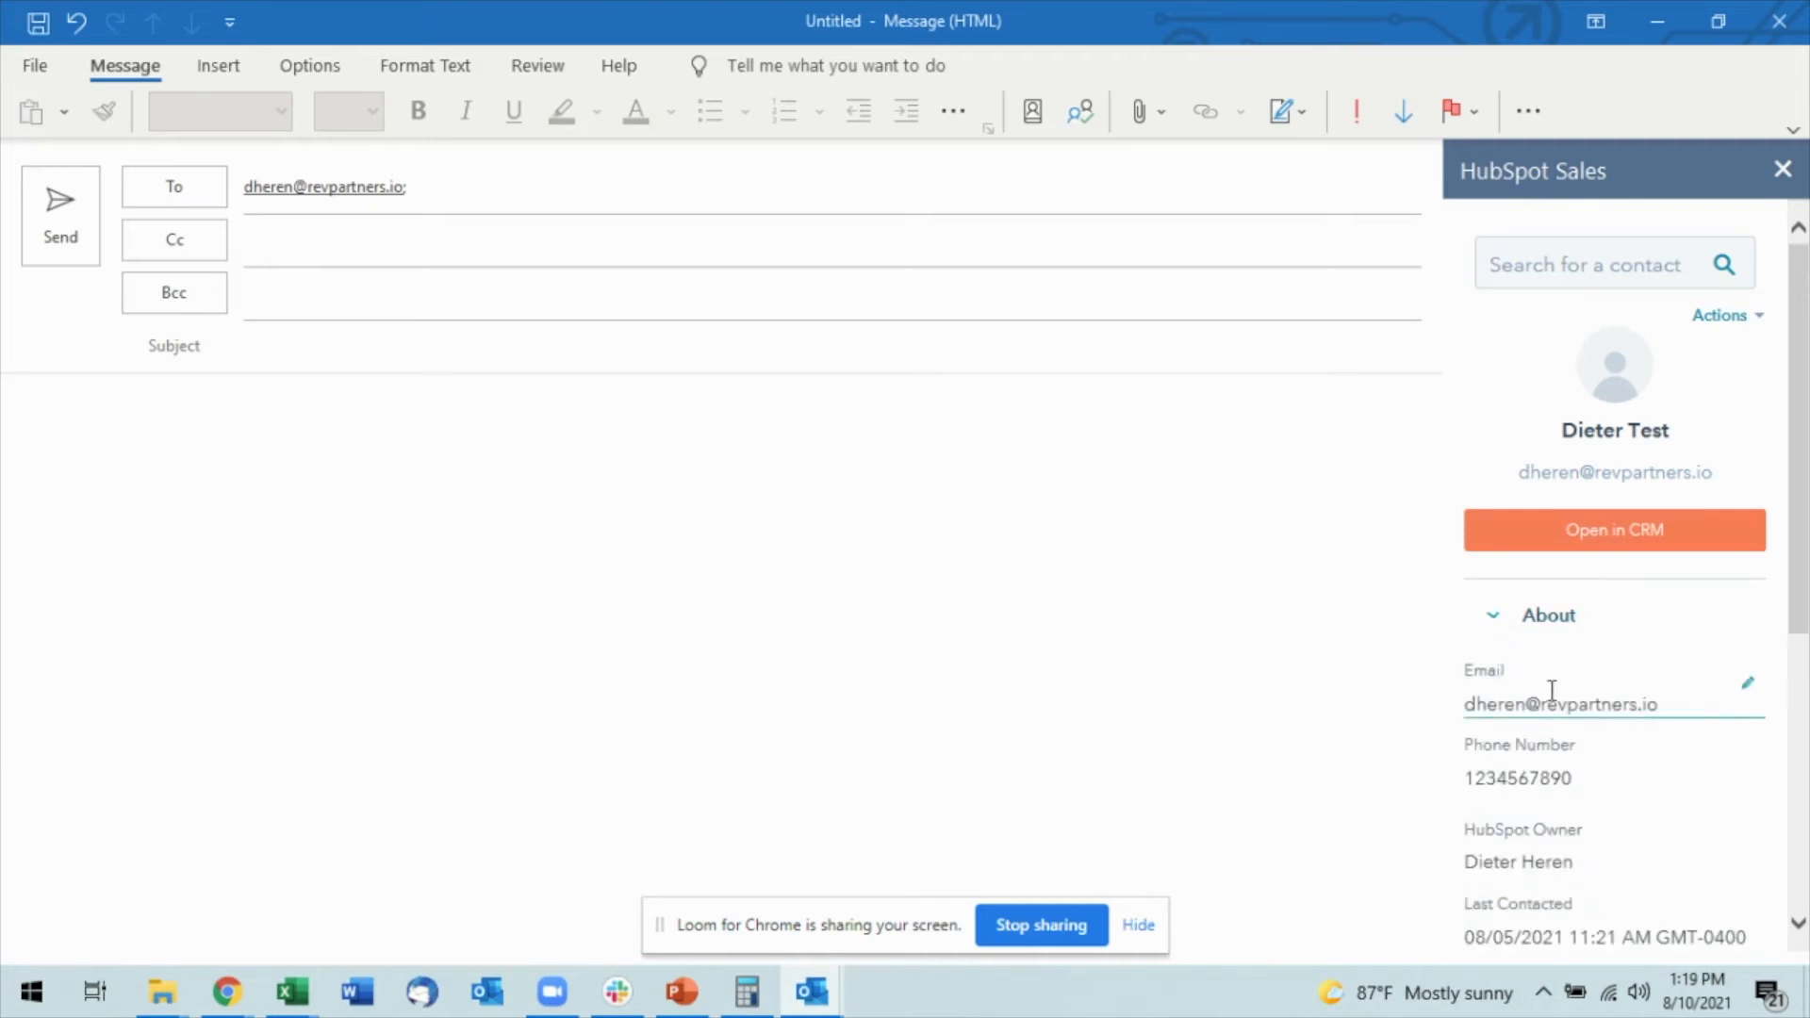
scroll(down, 3)
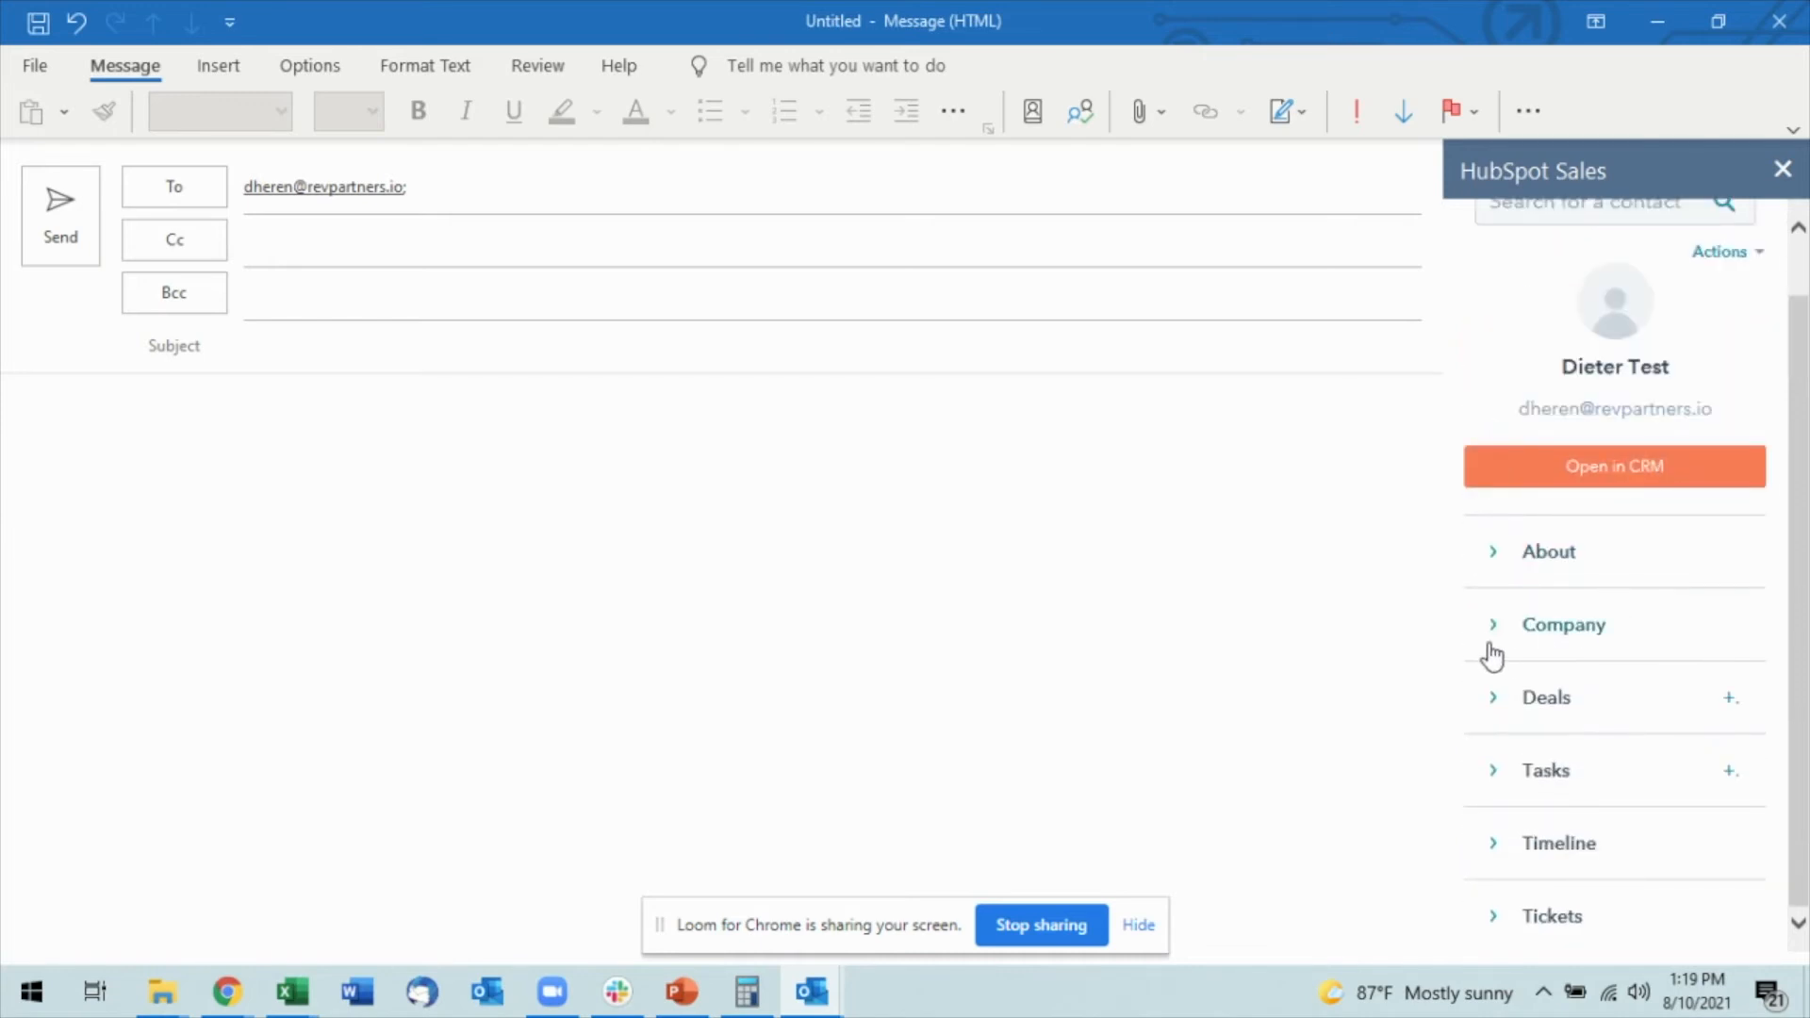
click(1565, 624)
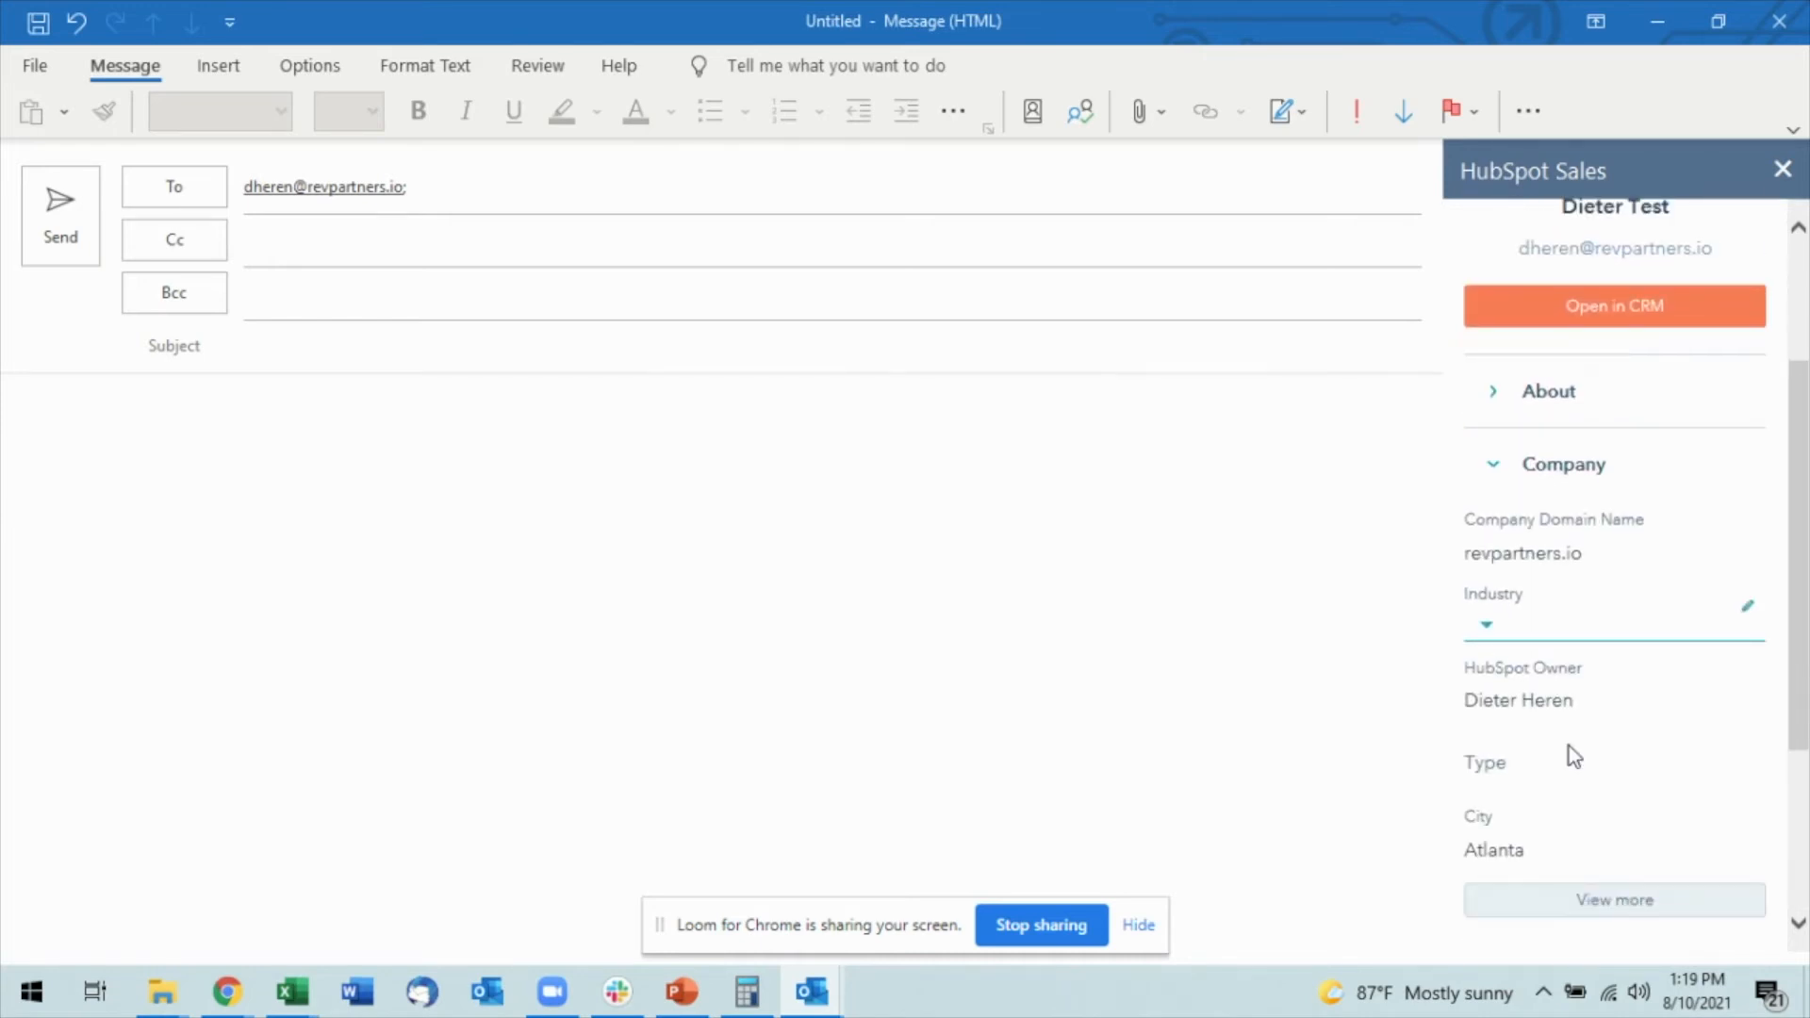
click(1493, 464)
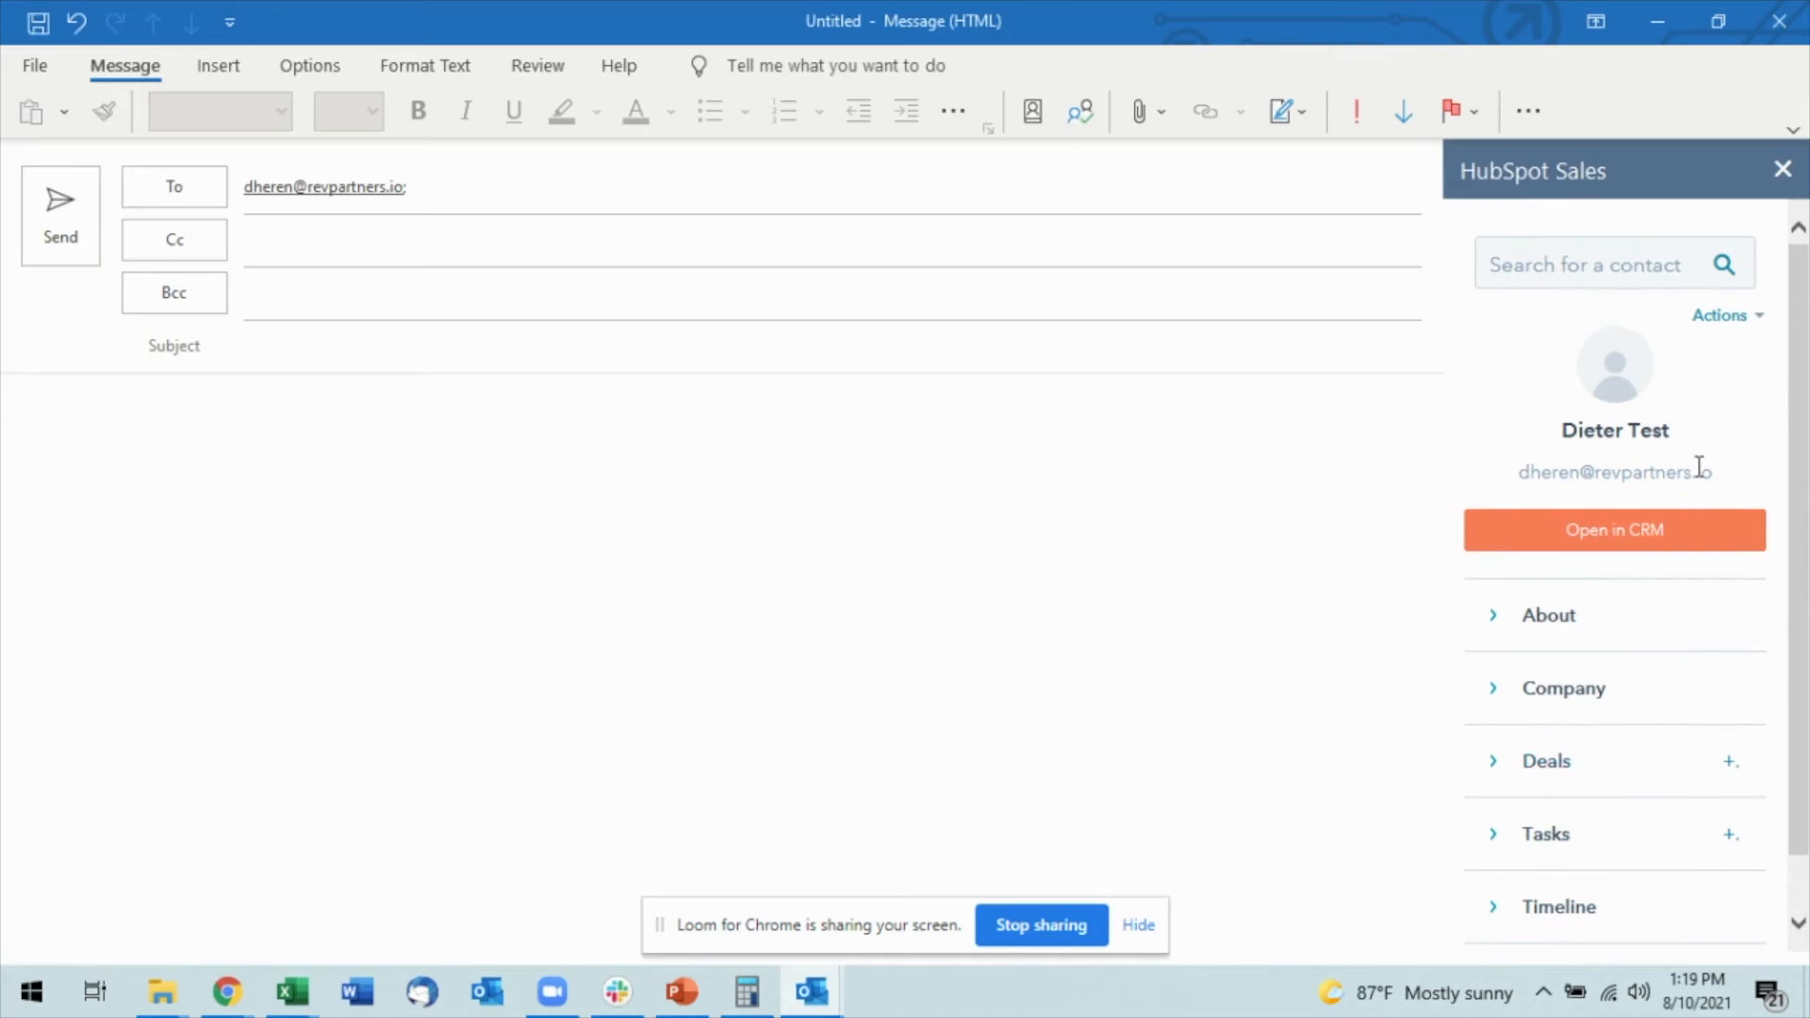
click(1723, 317)
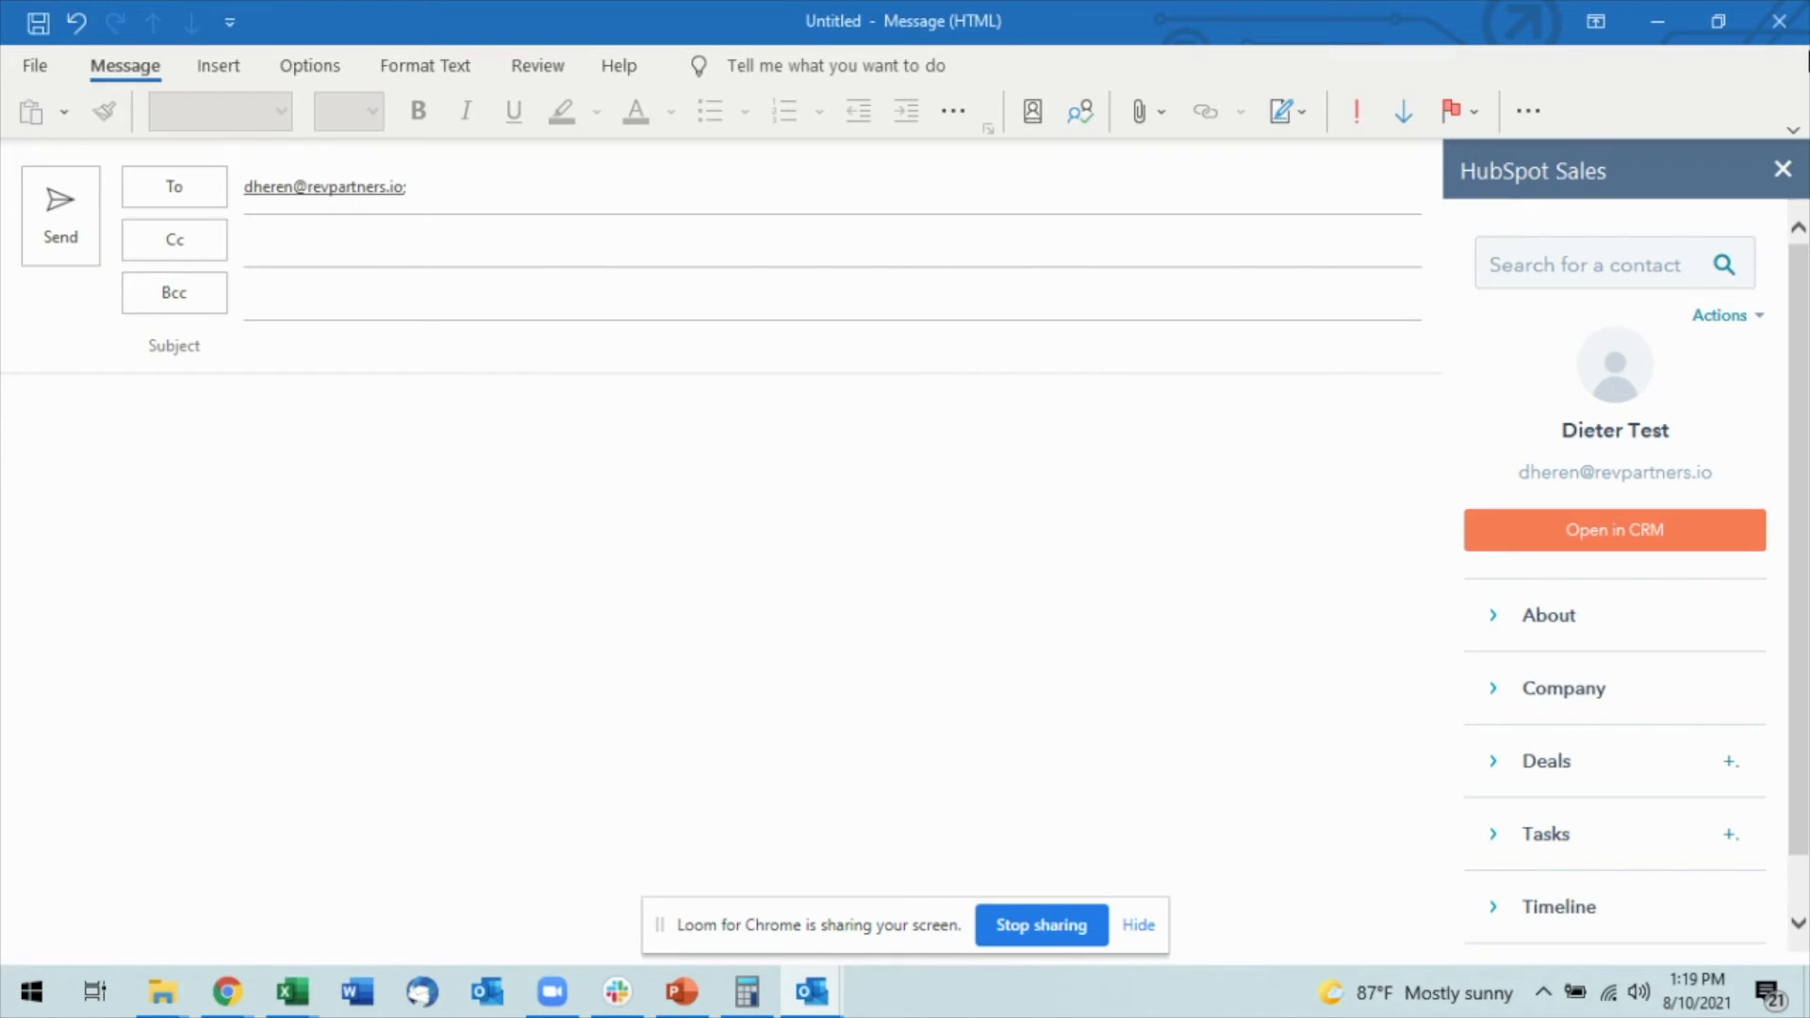
click(392, 185)
text( test@)
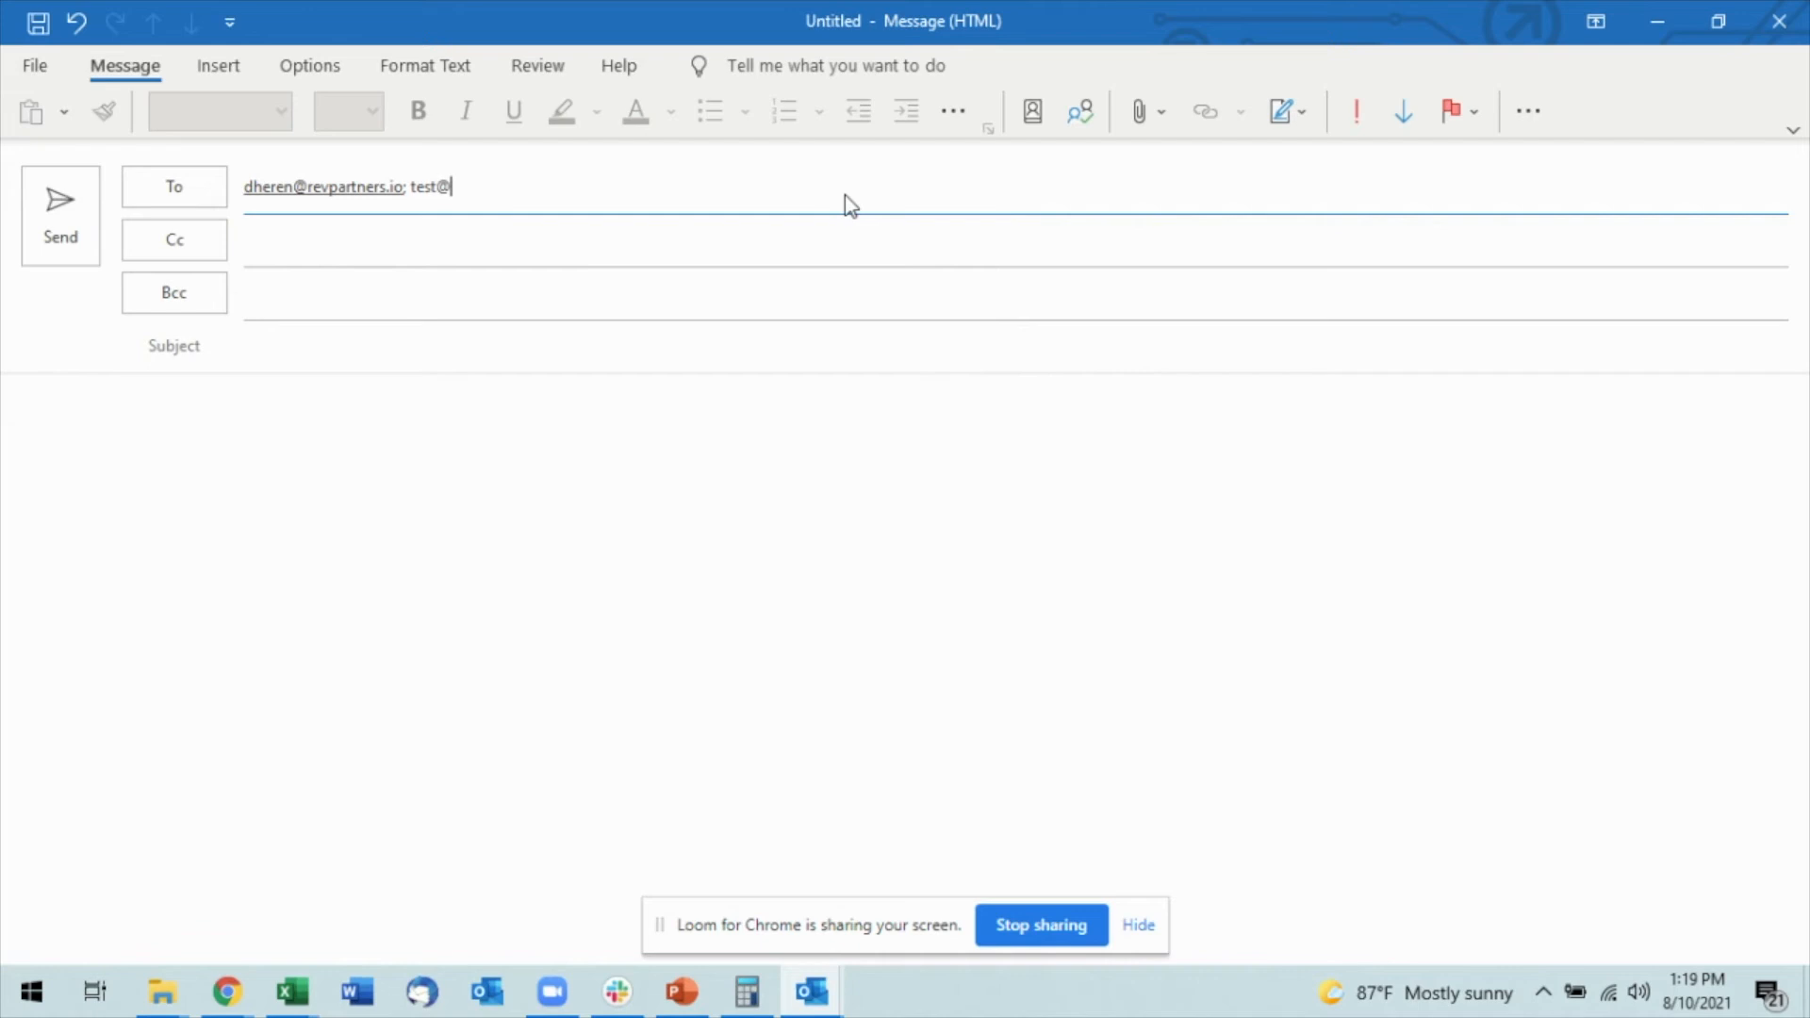
text(112)
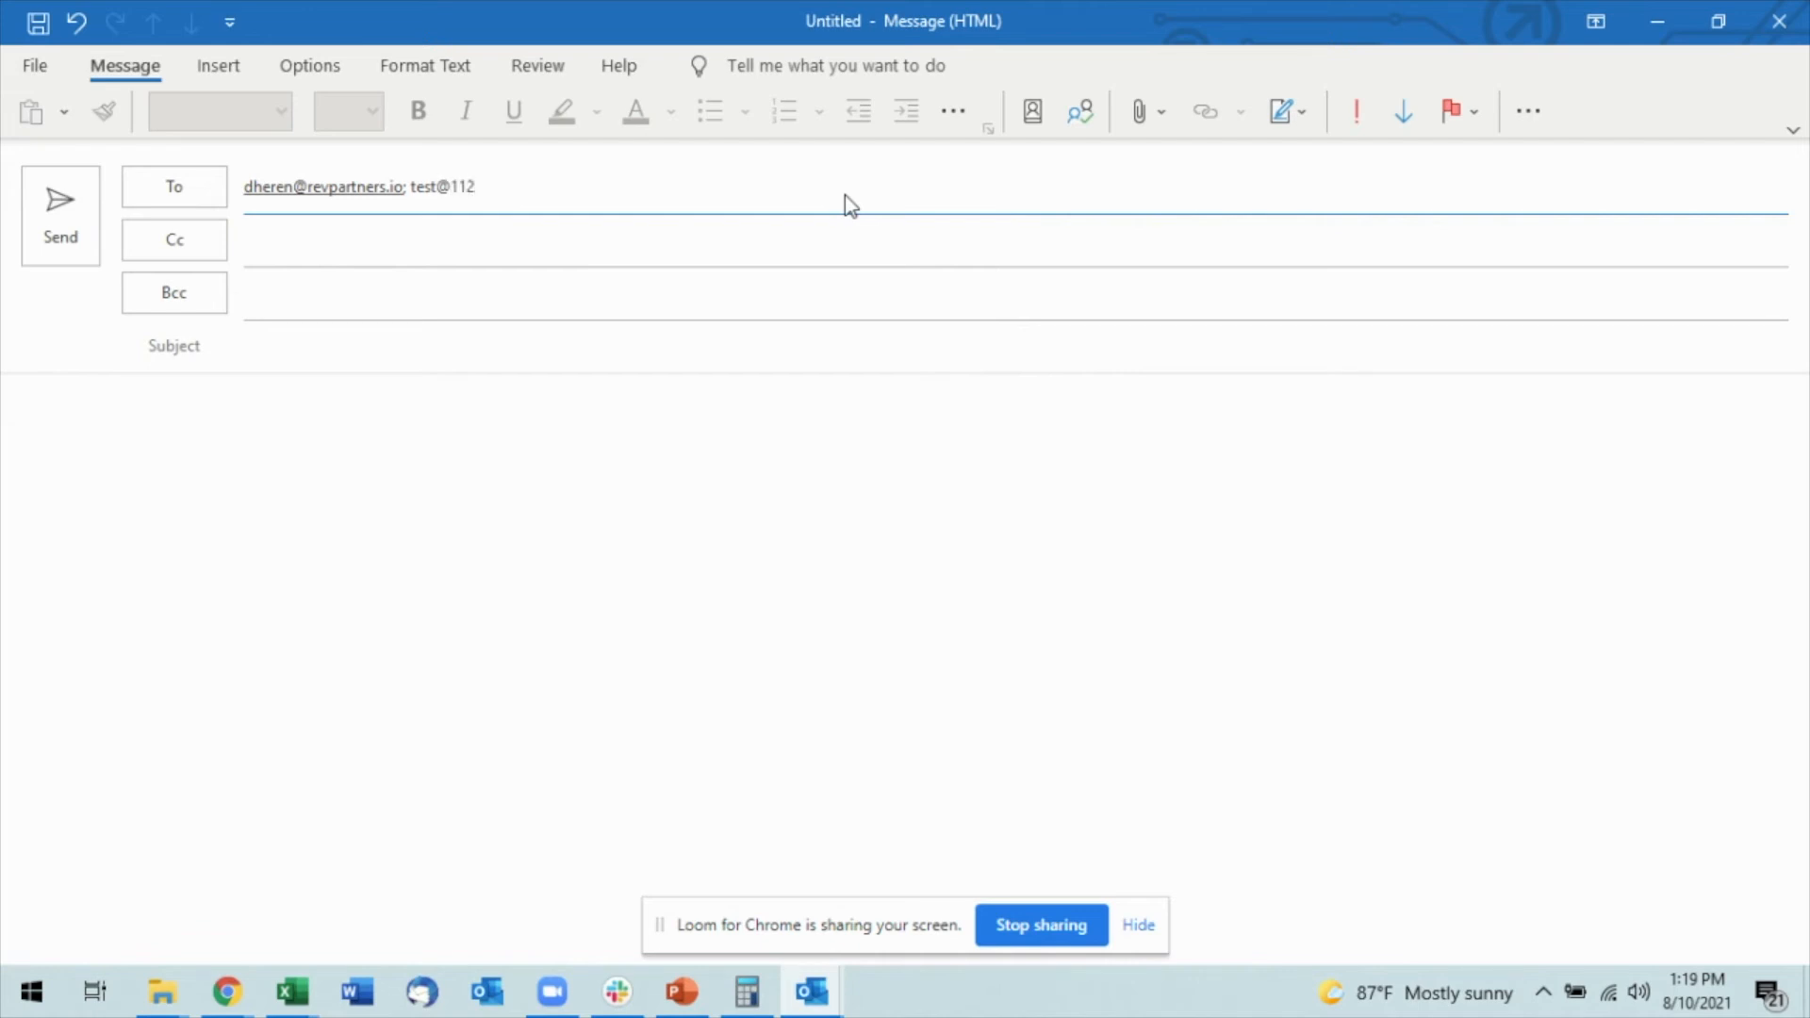
text(.com;)
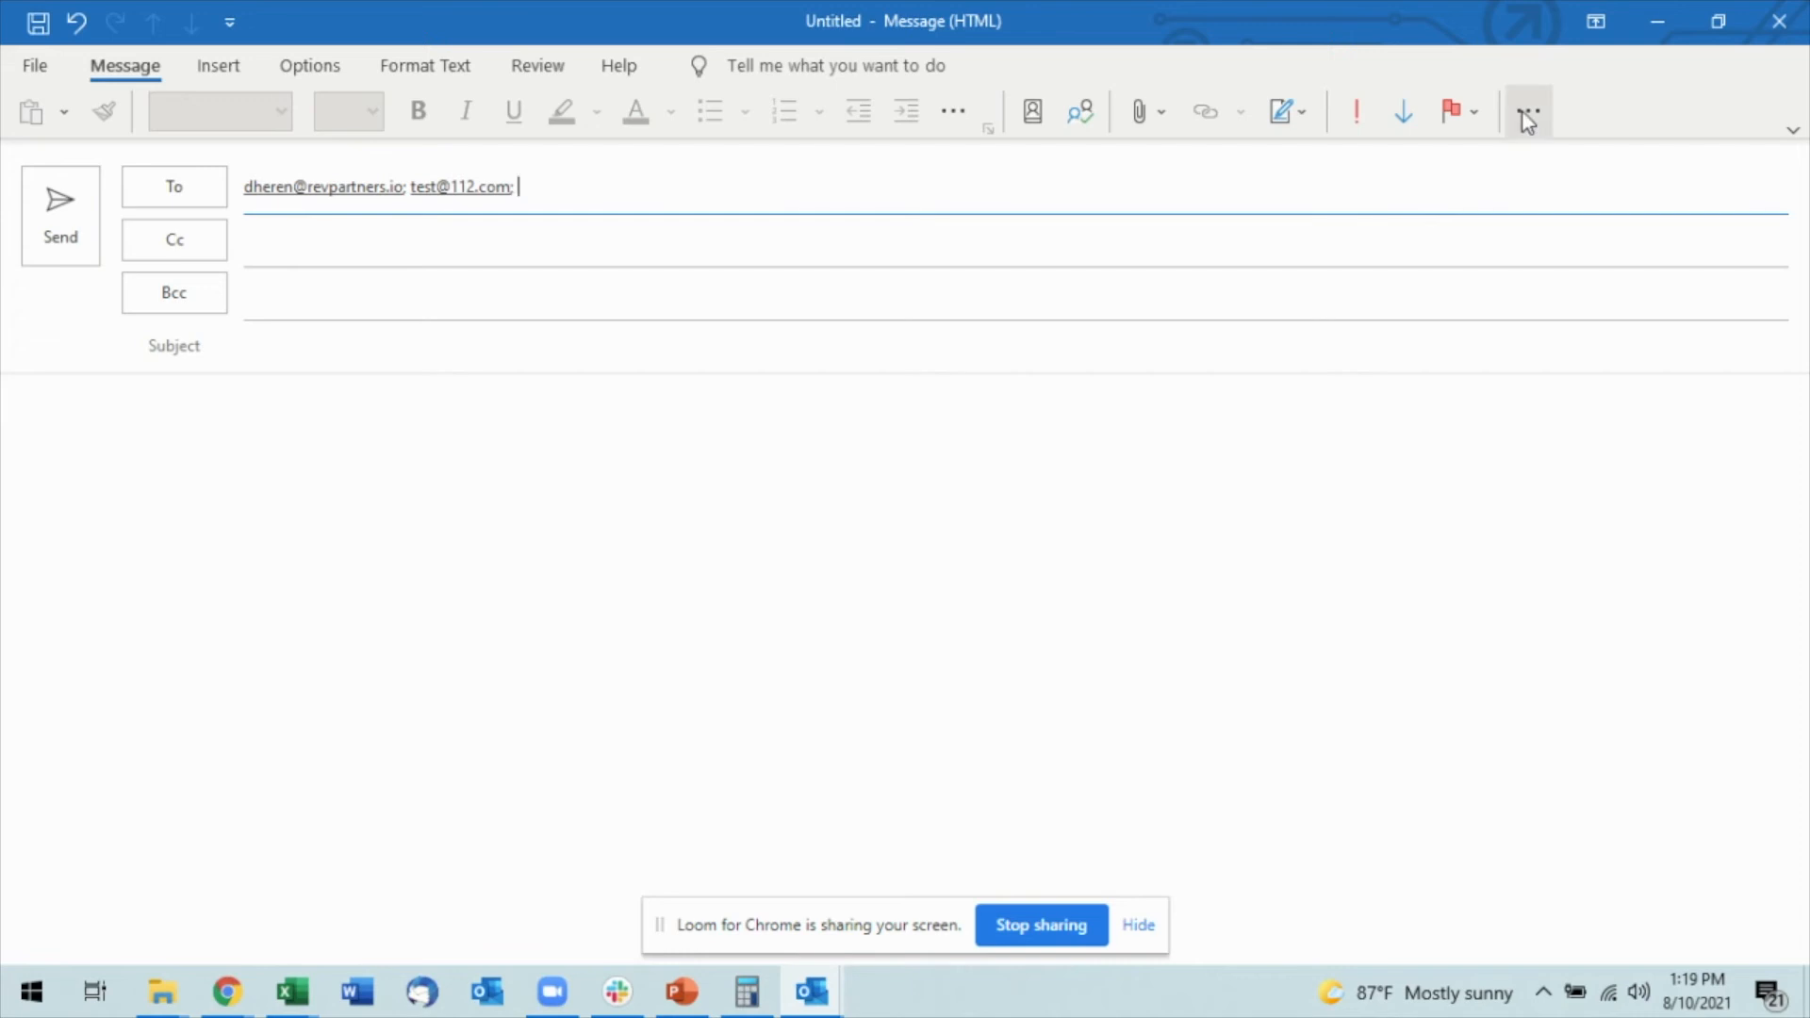
click(1527, 112)
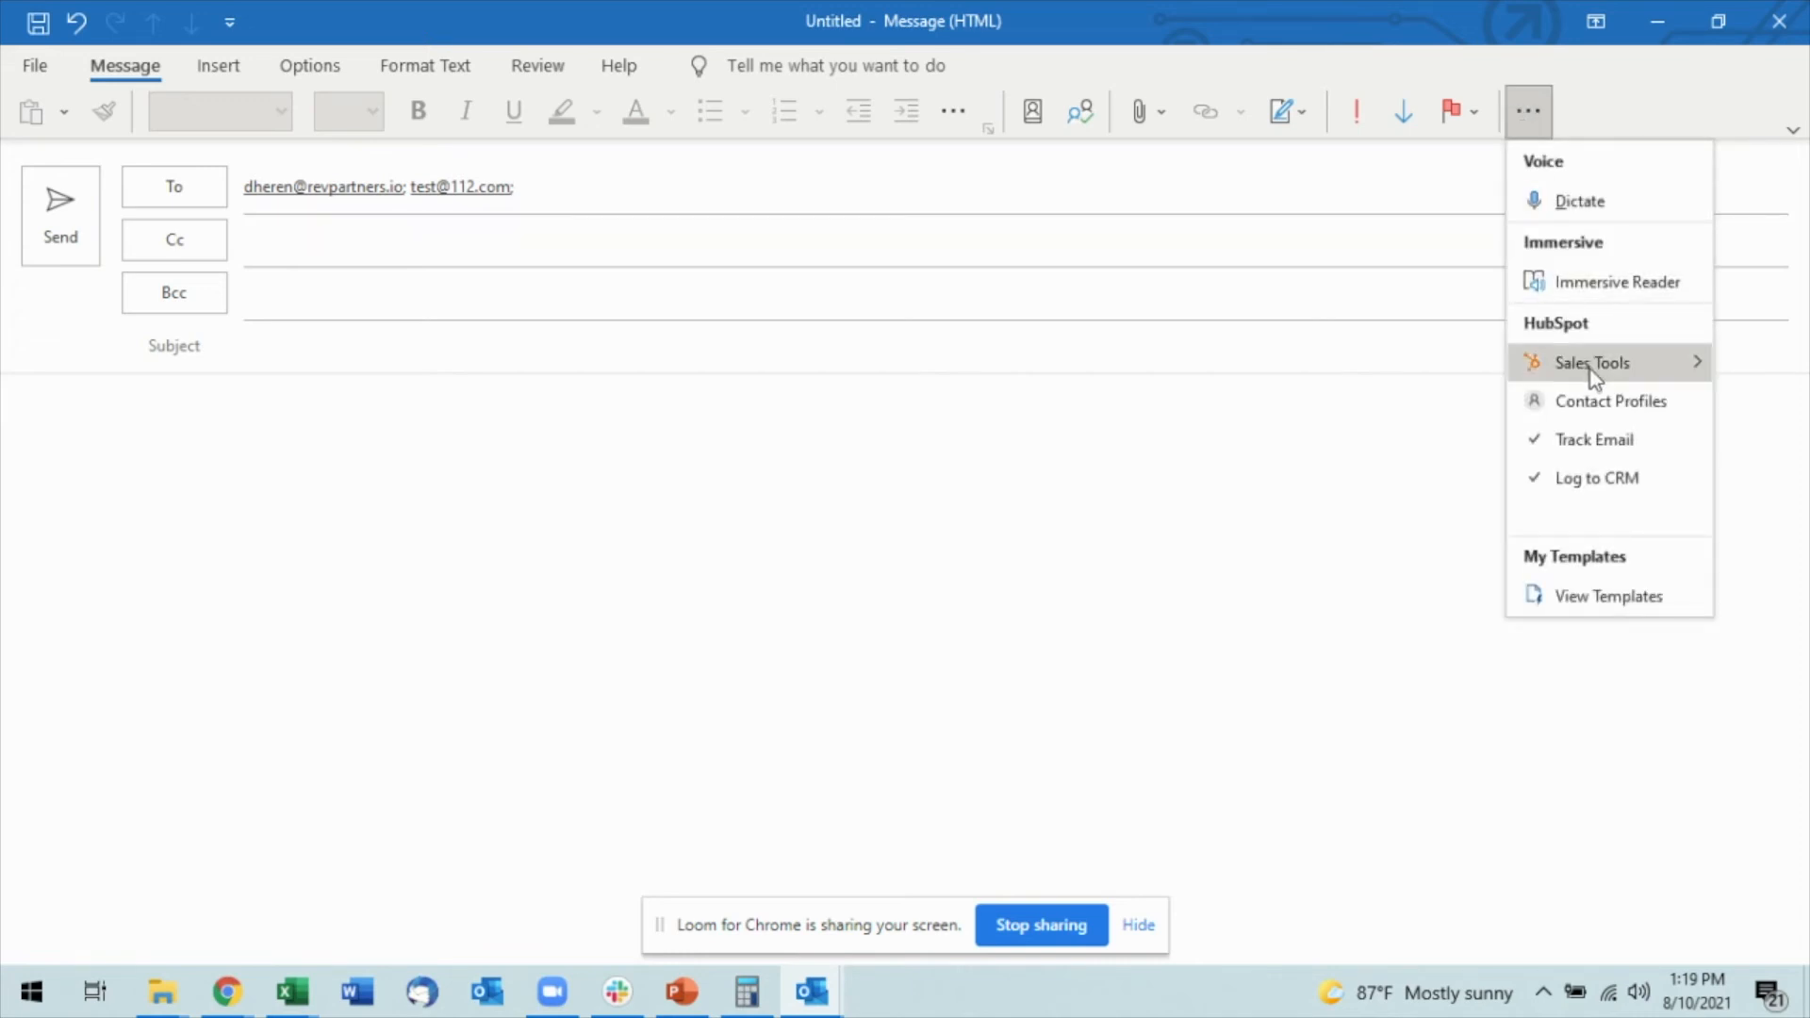
click(1591, 364)
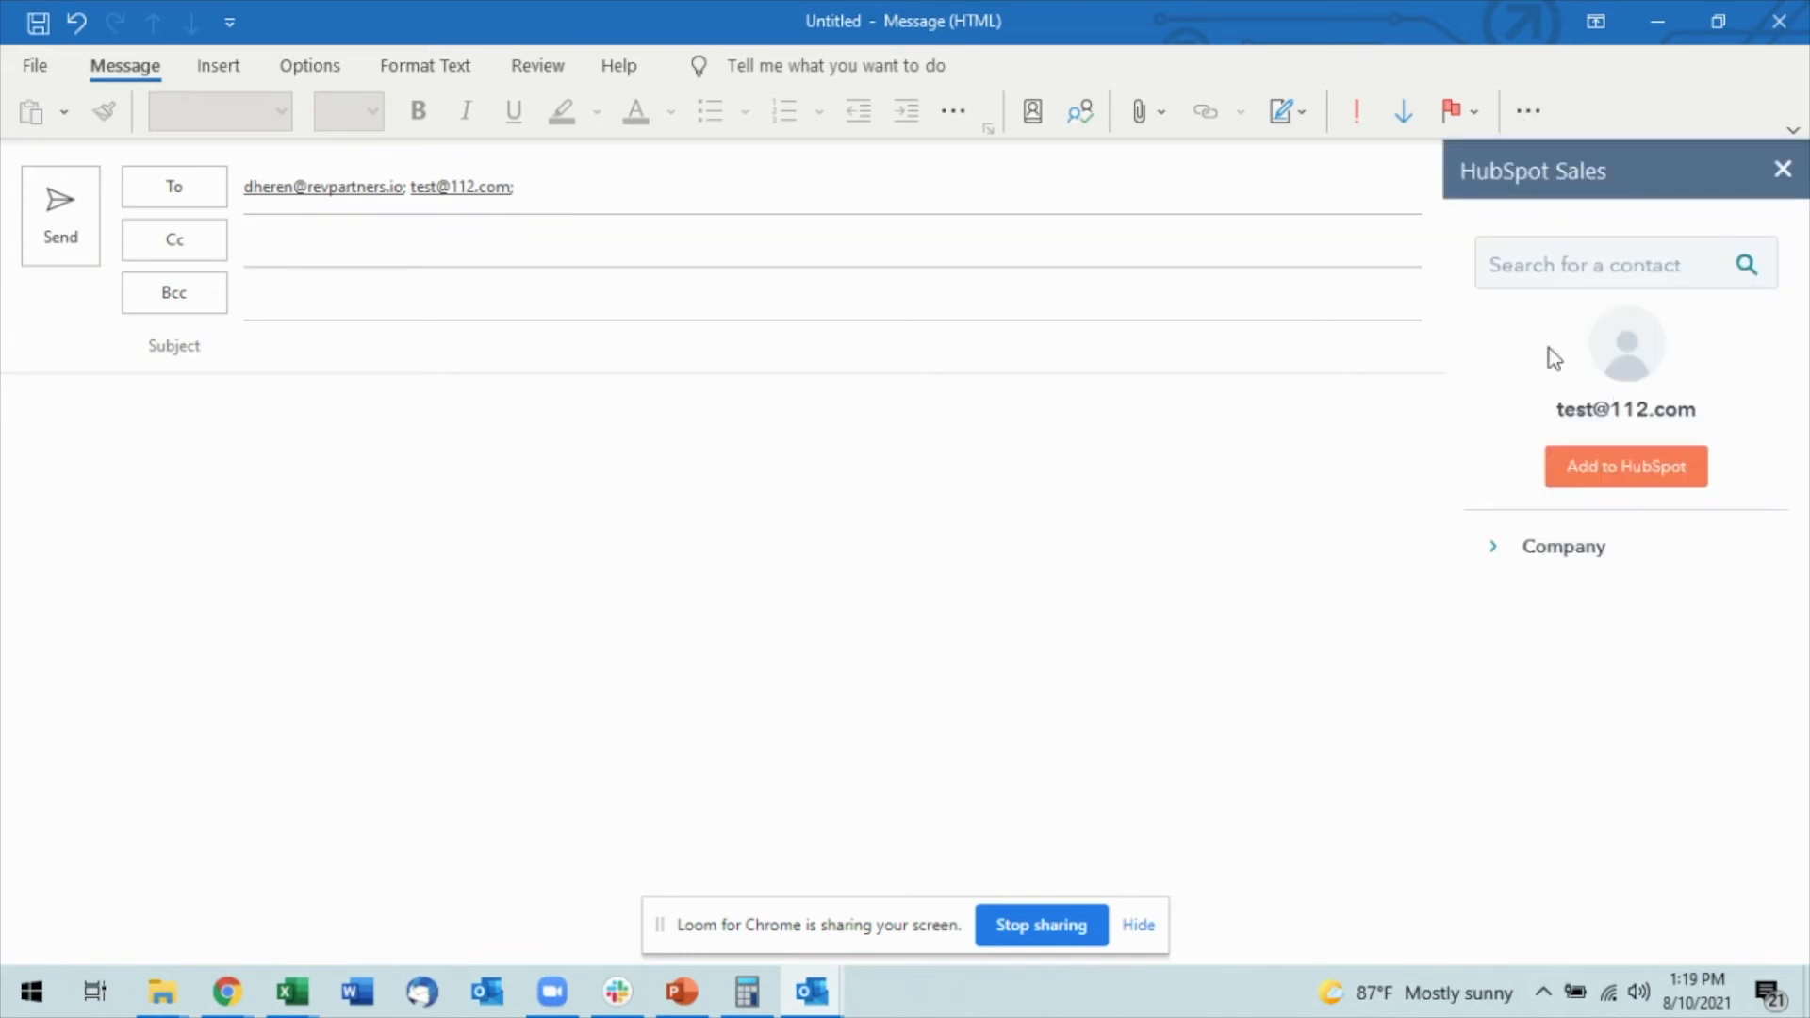
mouse_move(1584, 369)
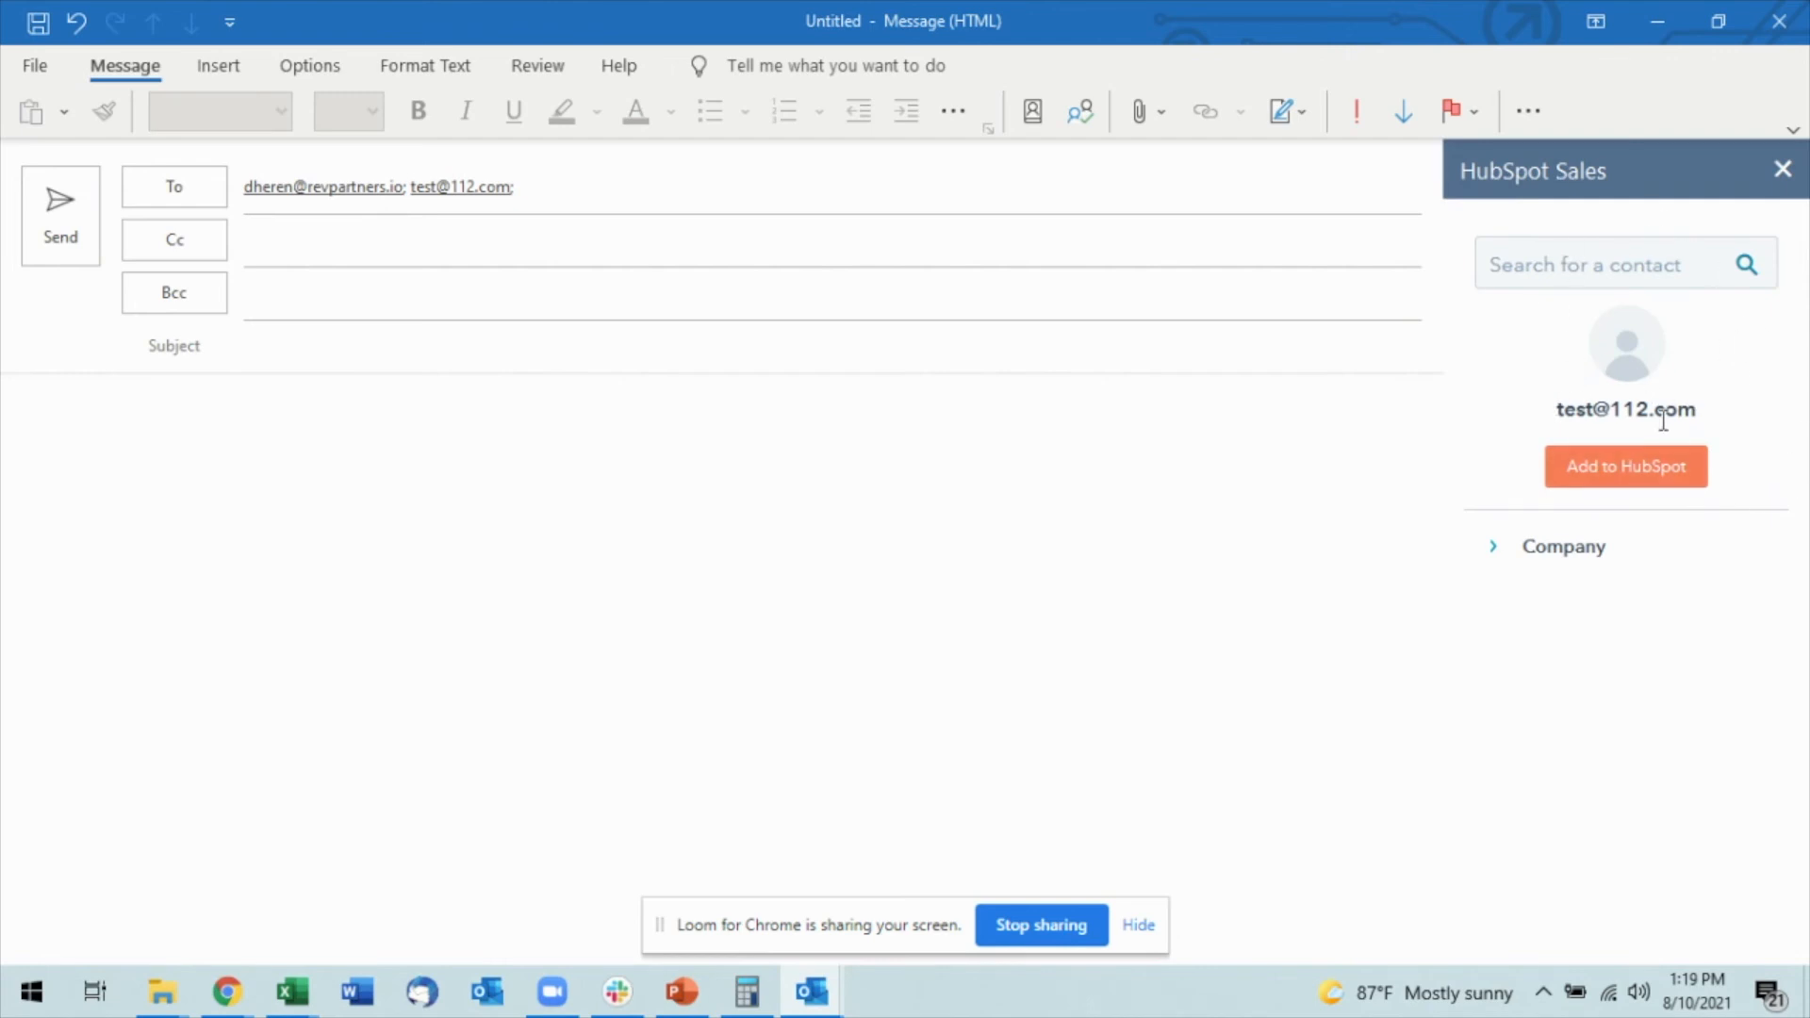
mouse_move(1656, 468)
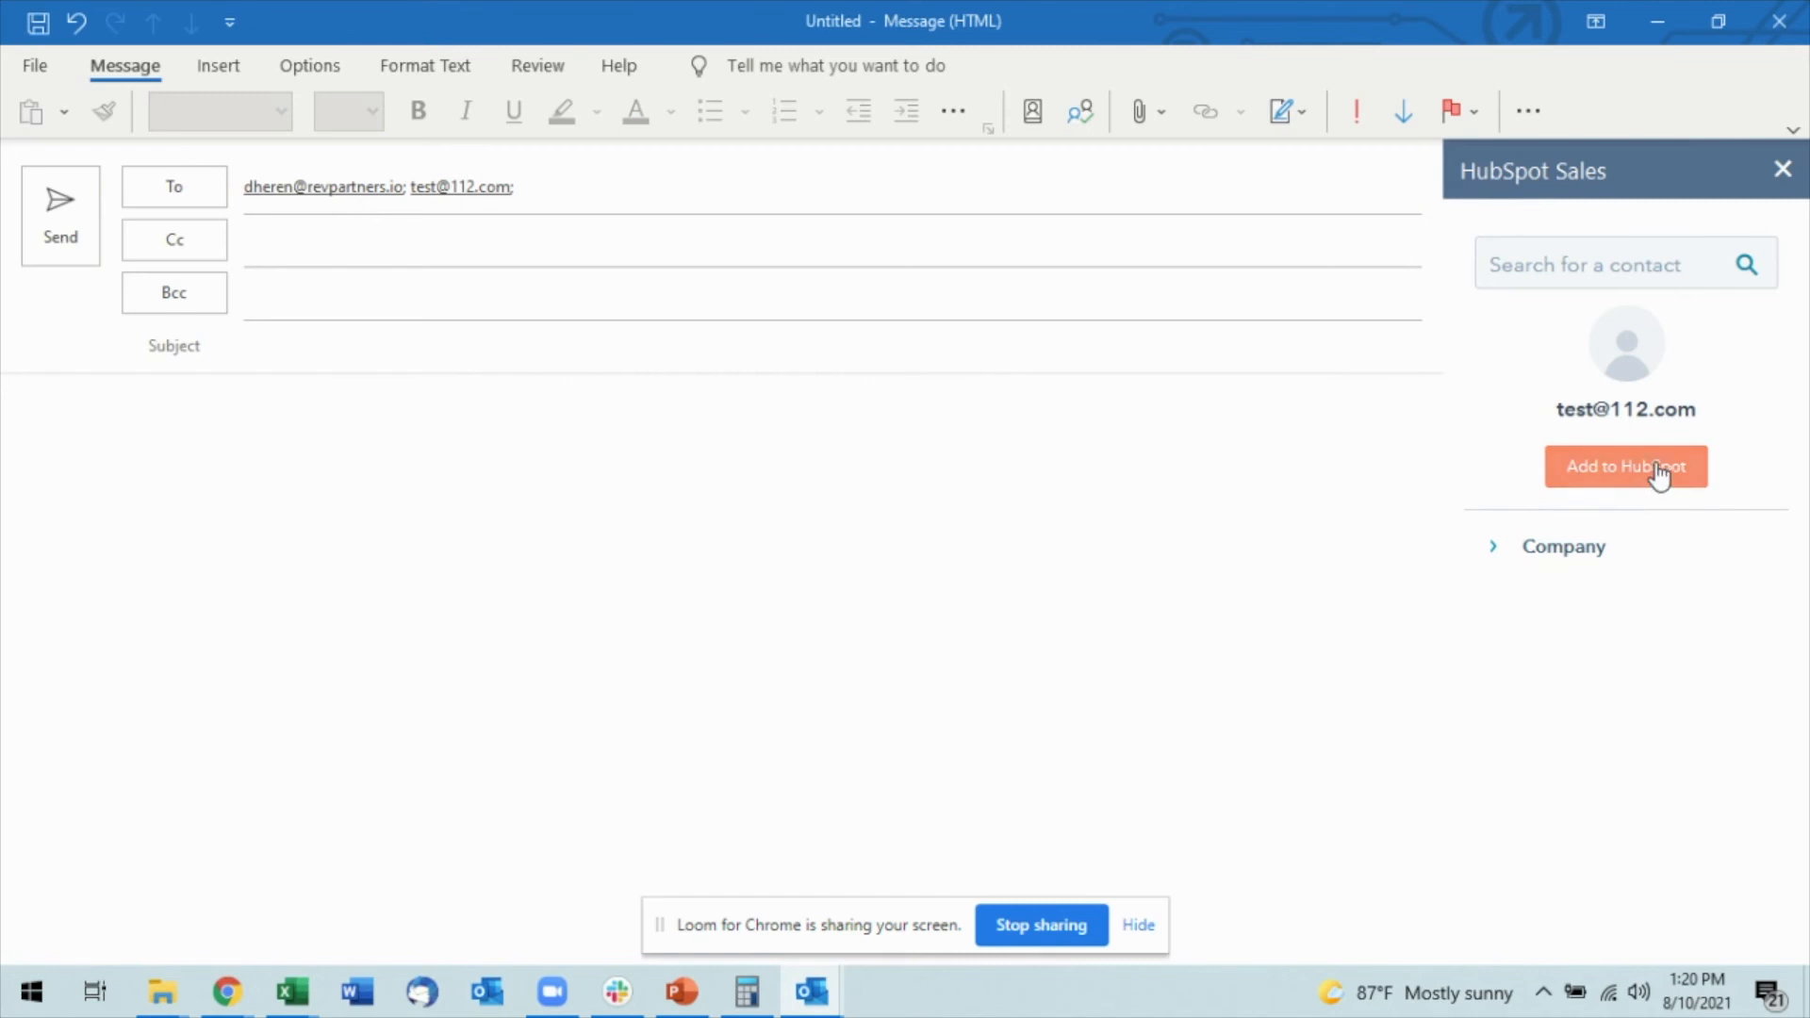
mouse_move(1617, 482)
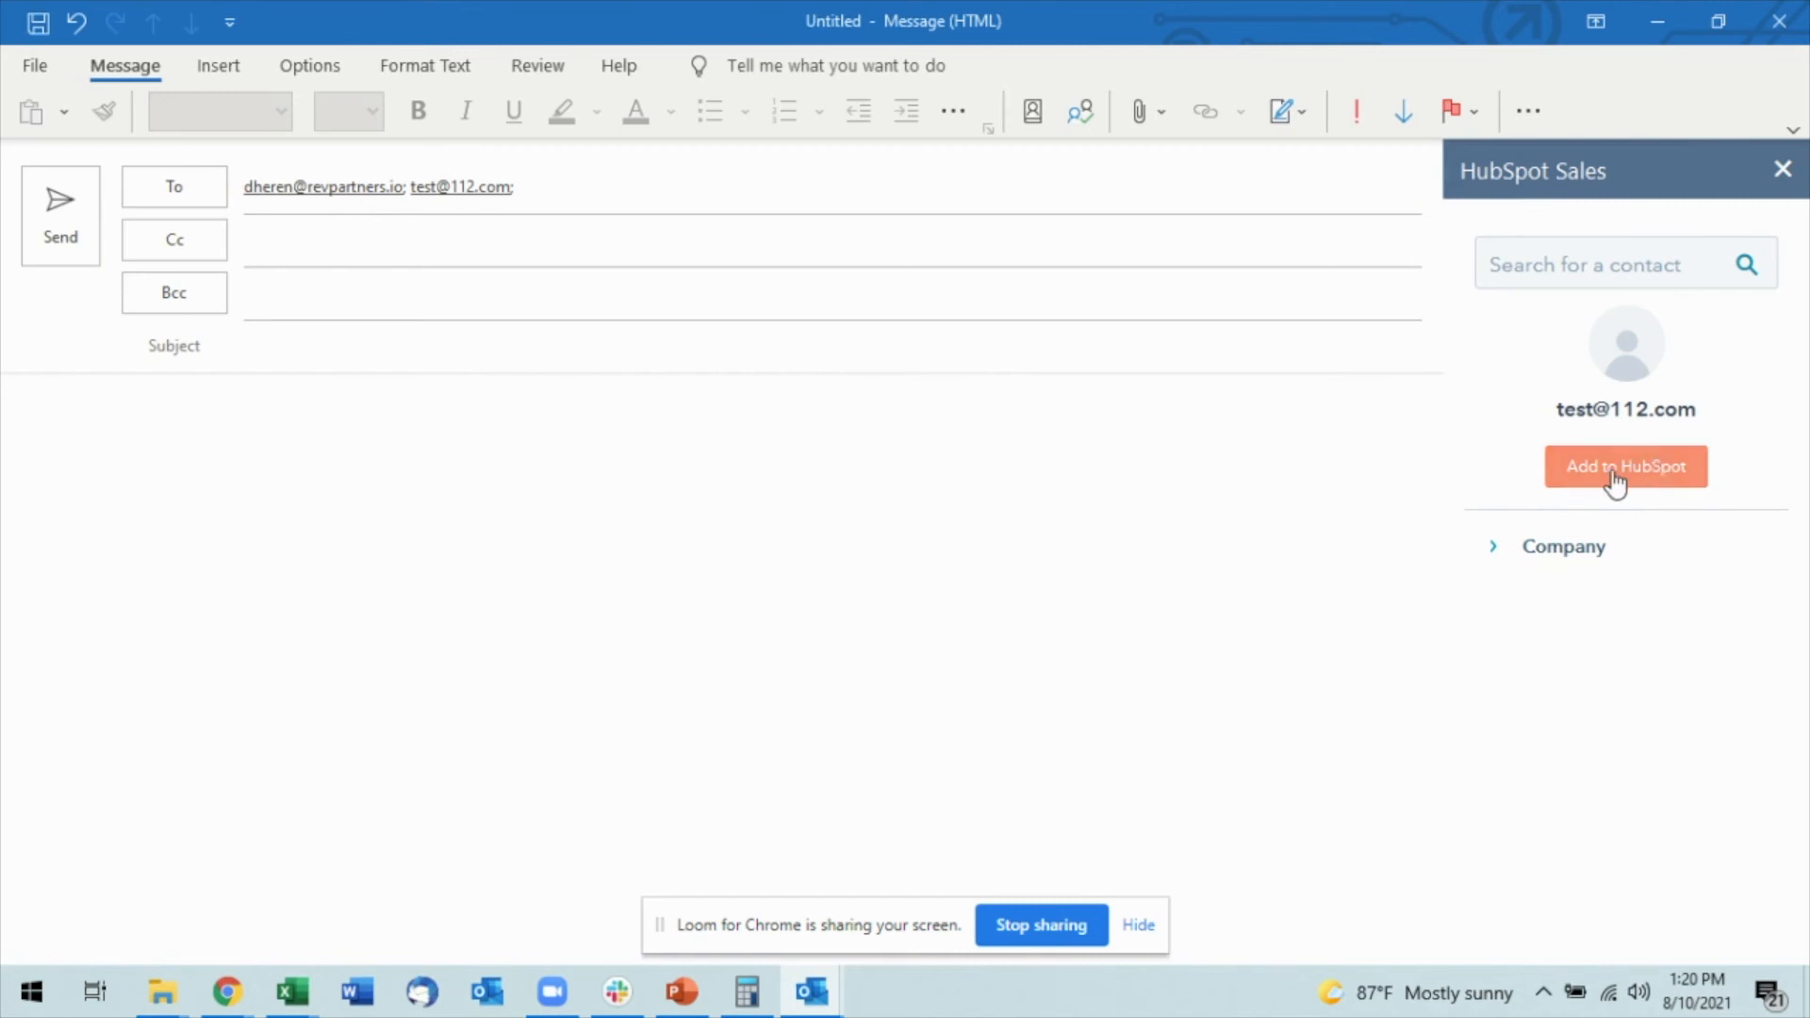
click(1625, 468)
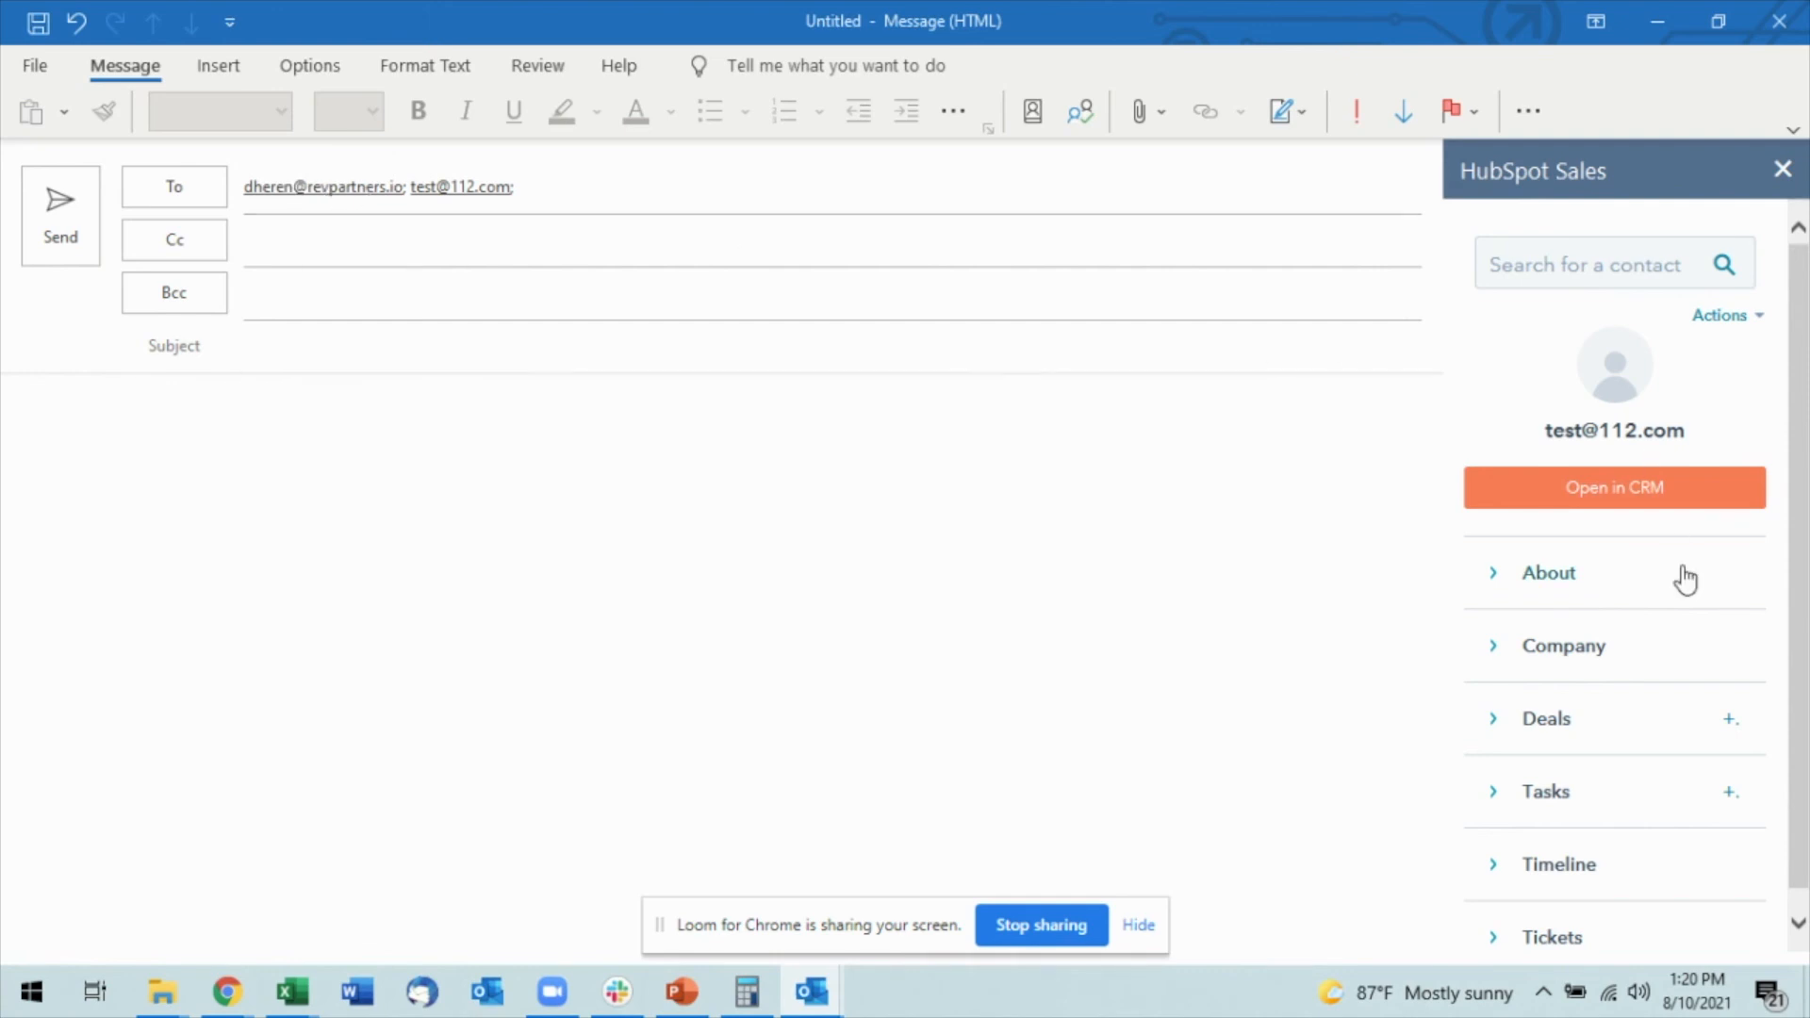
mouse_move(1614, 543)
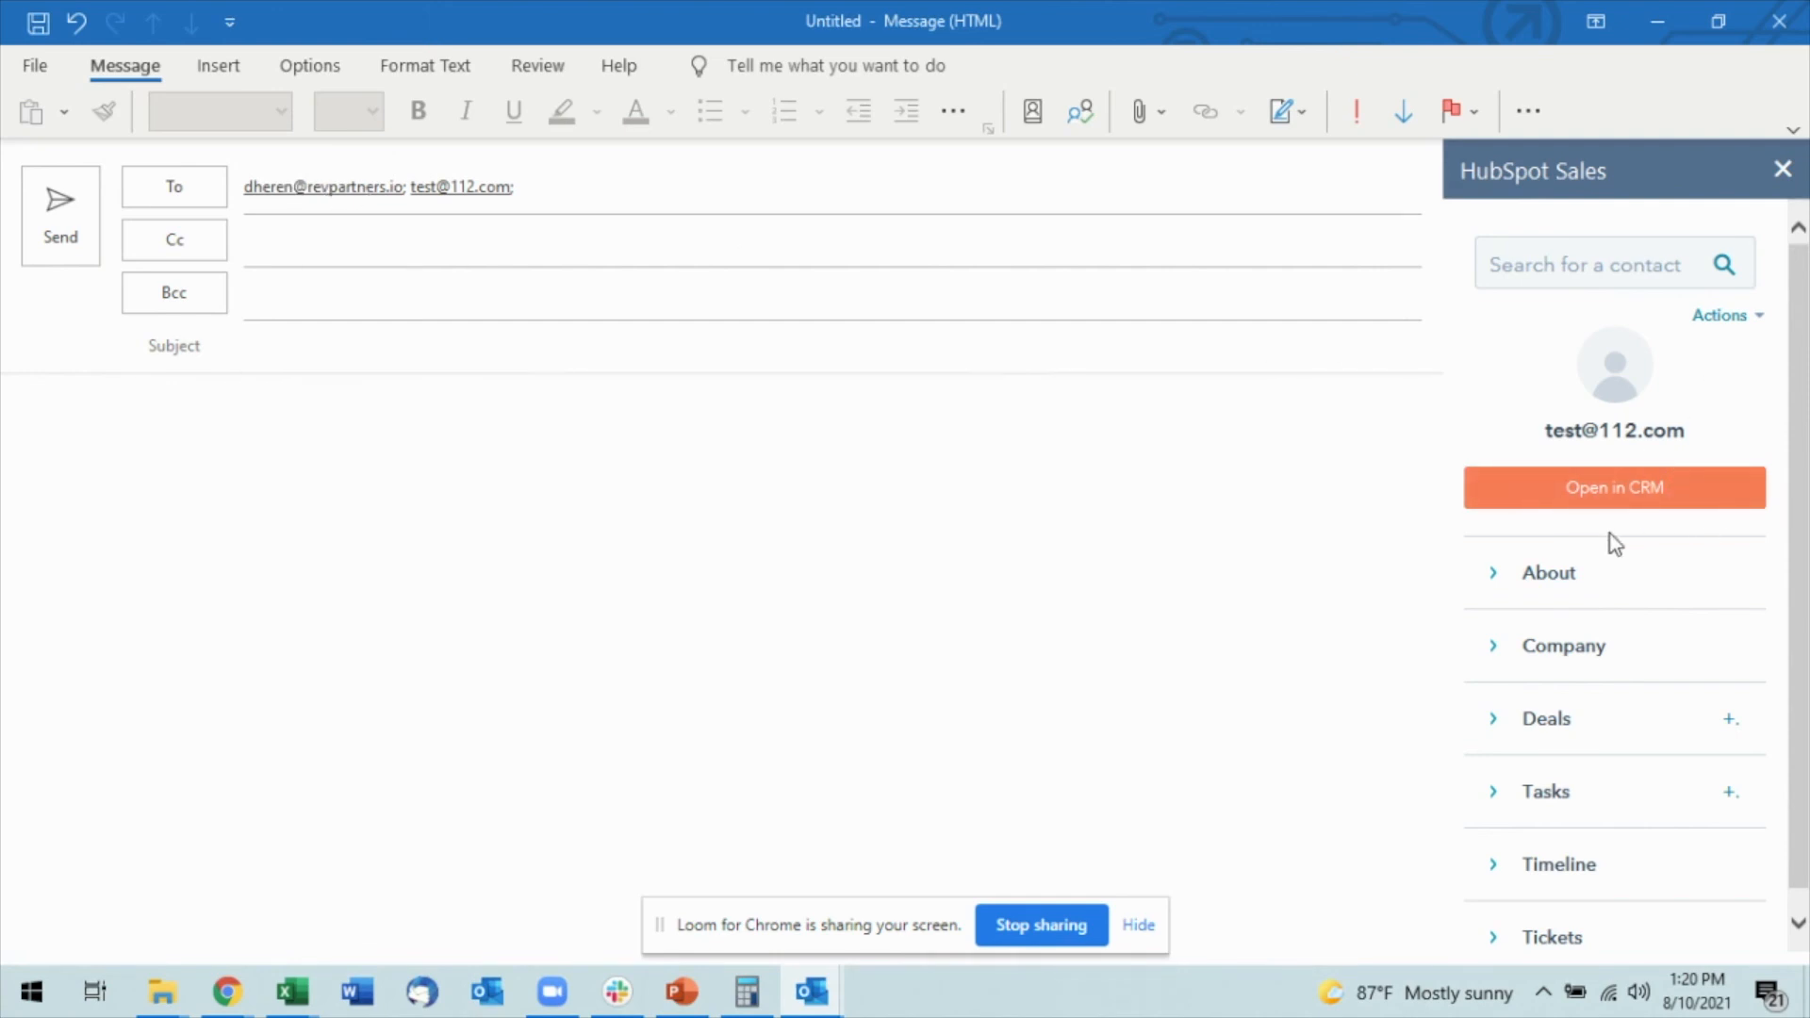
click(1548, 573)
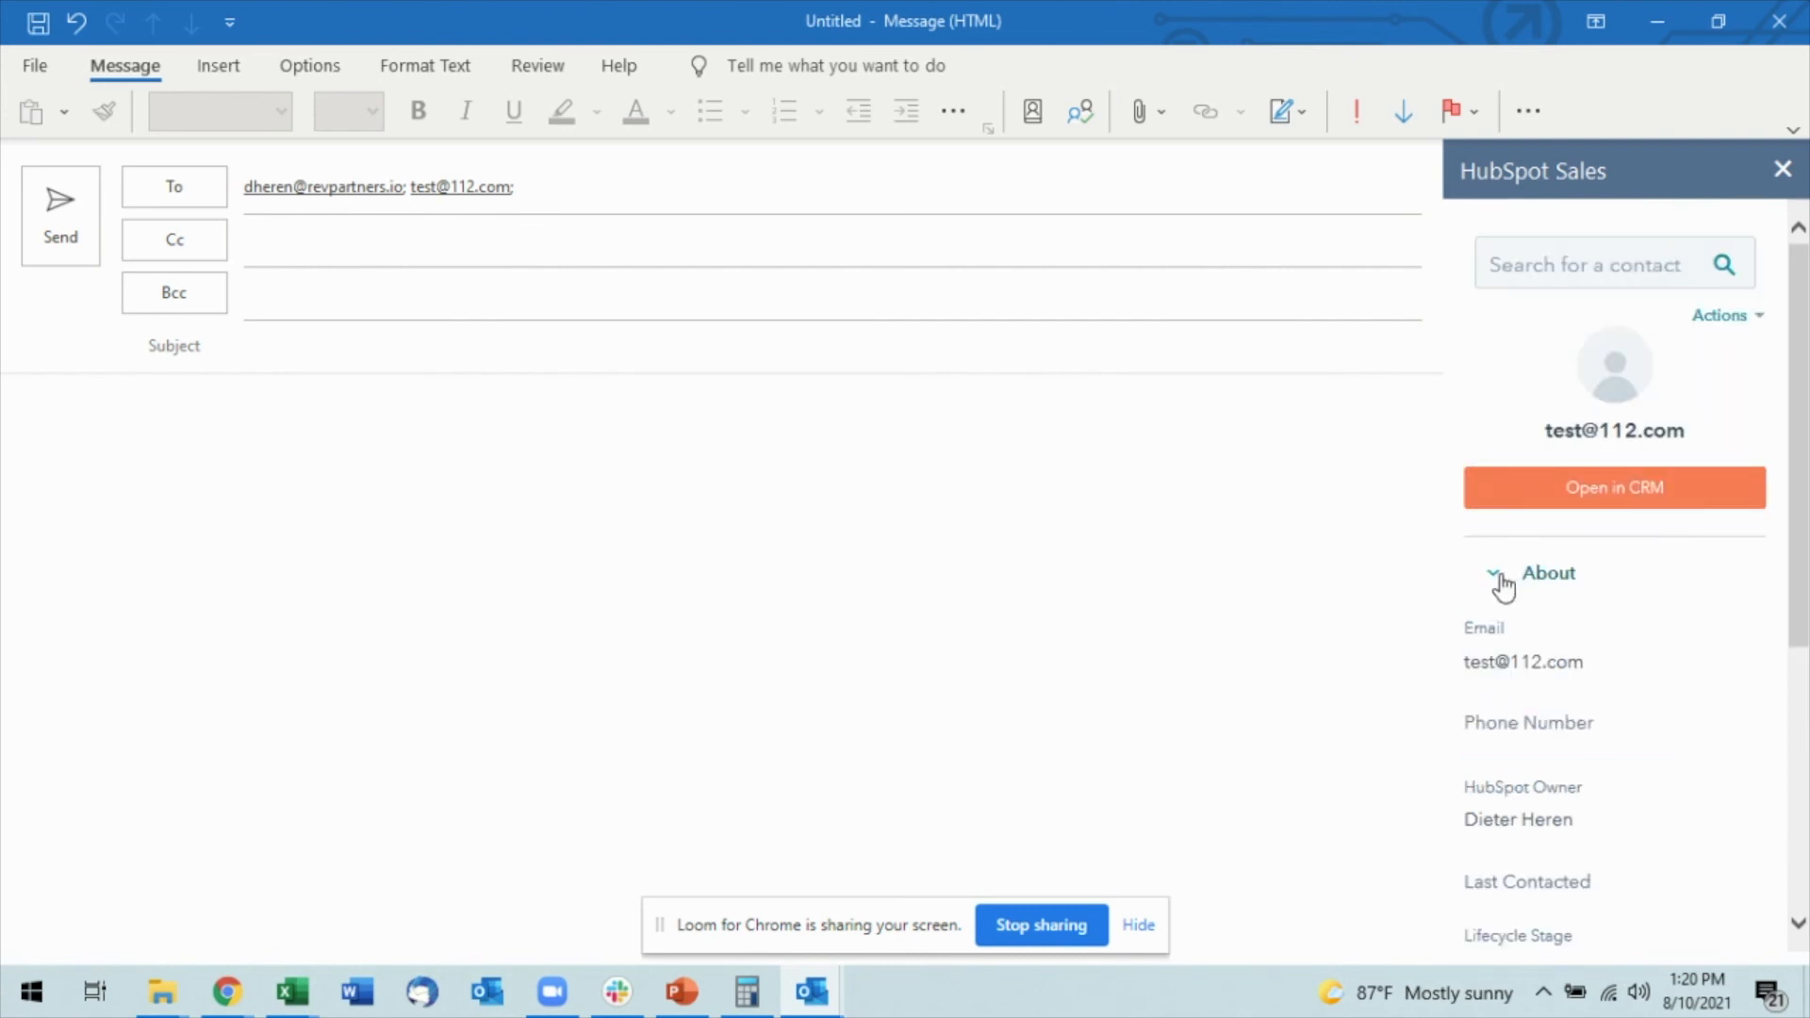
click(1493, 573)
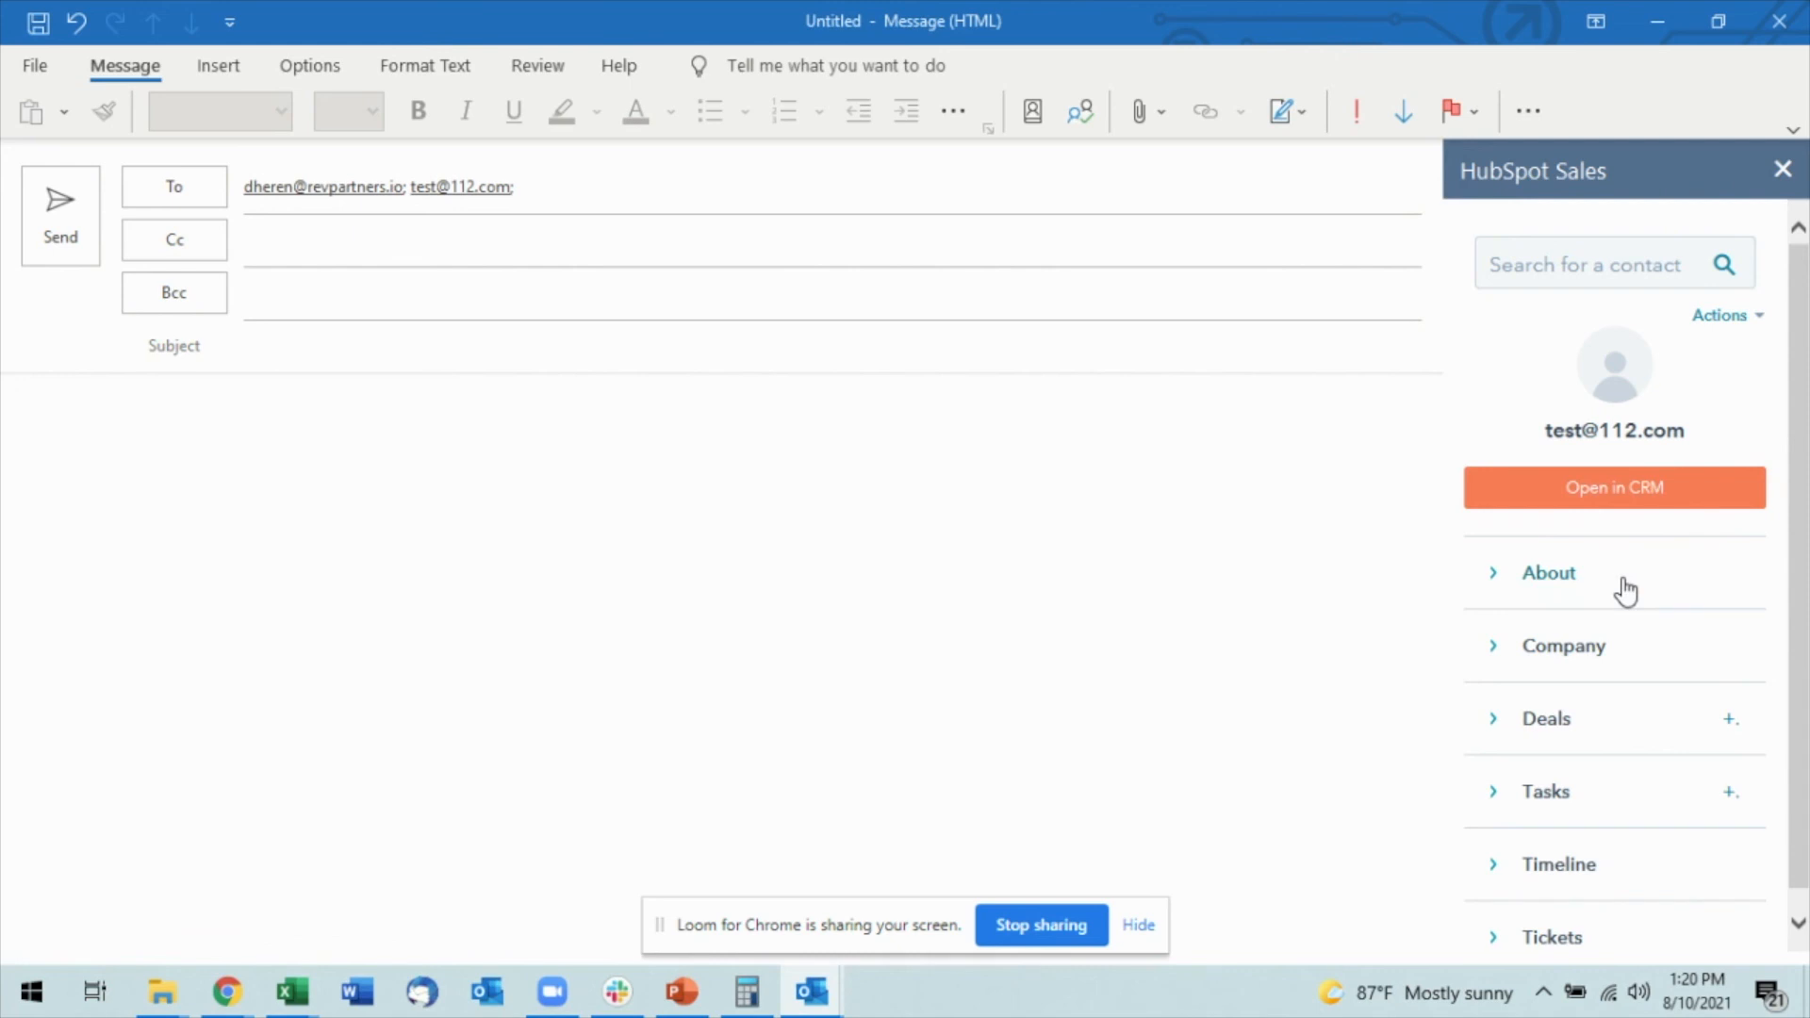
mouse_move(1606, 635)
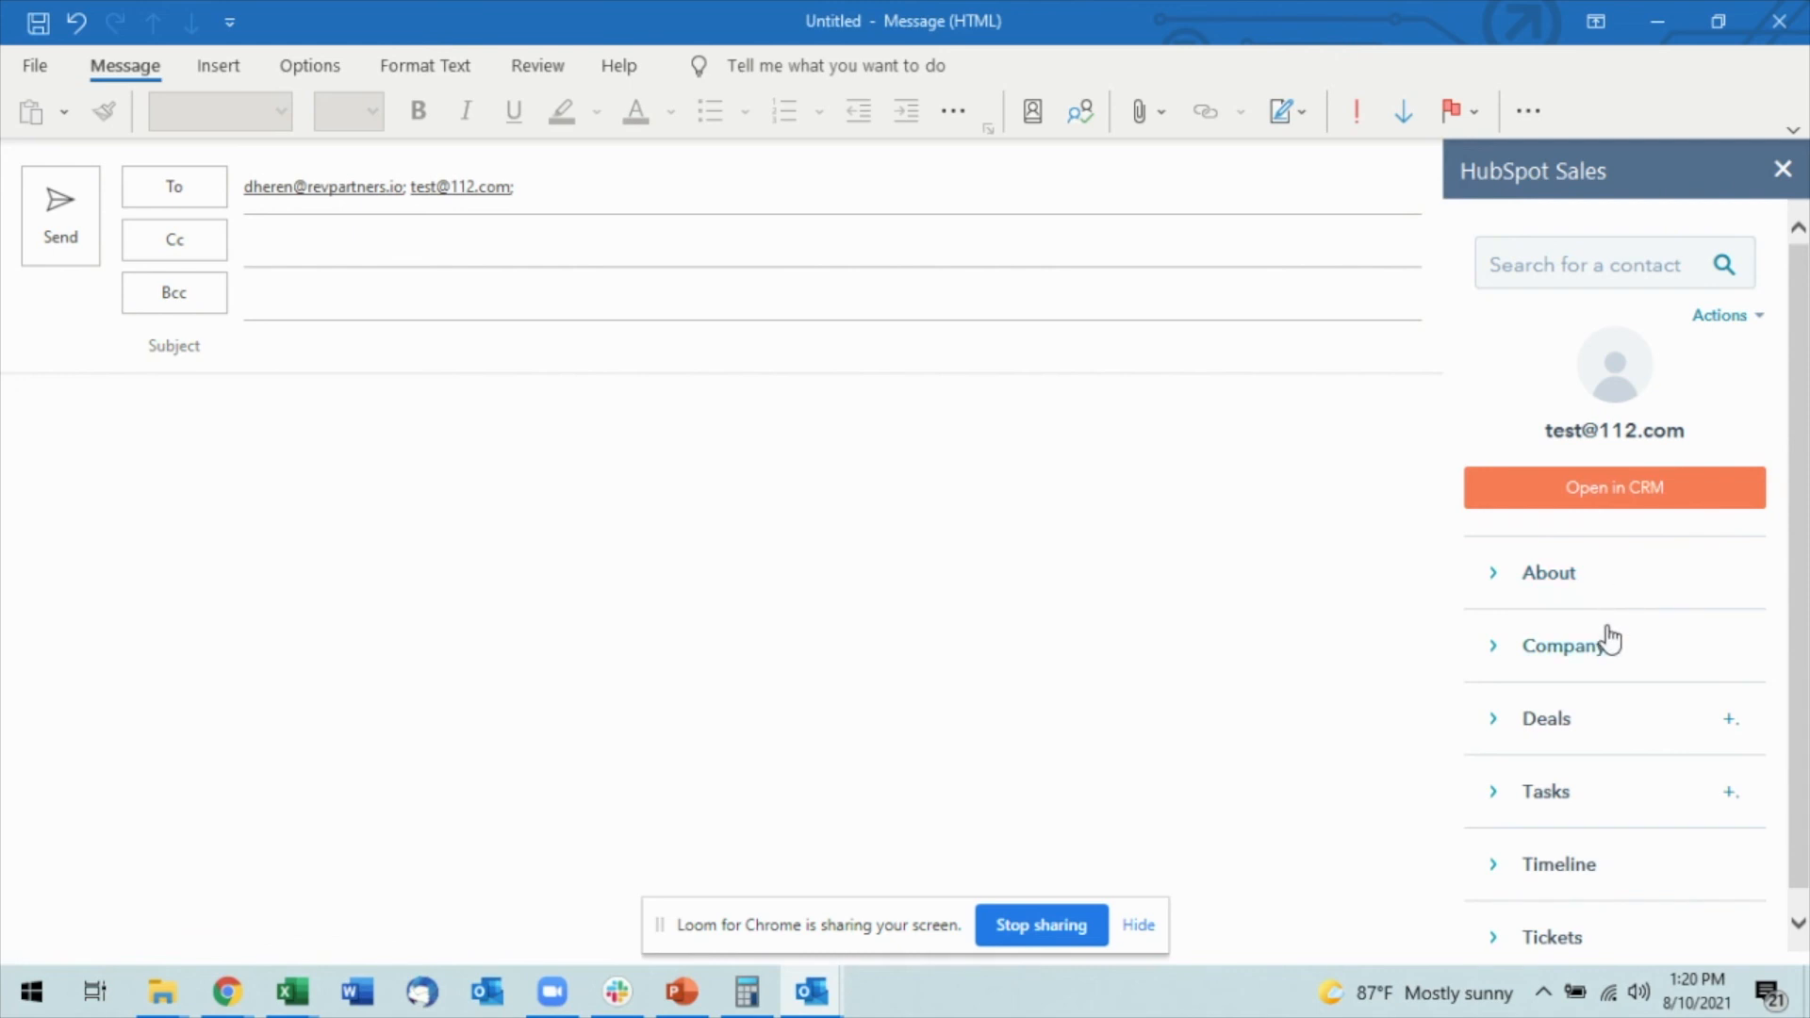